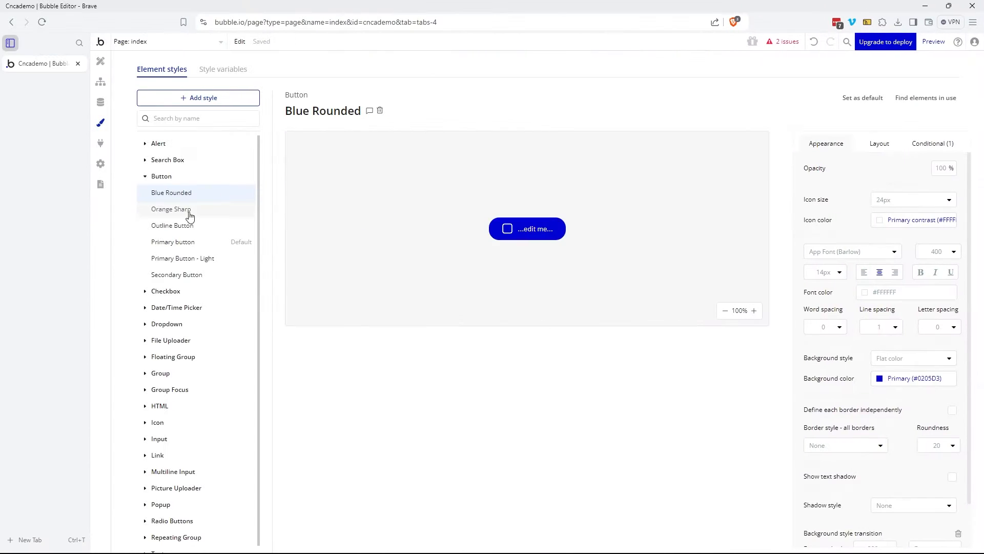
Step: Check the Orange Sharp style's background colour, then select the header's Sign up button
{"action": "left_click", "coordinate": [171, 209]}
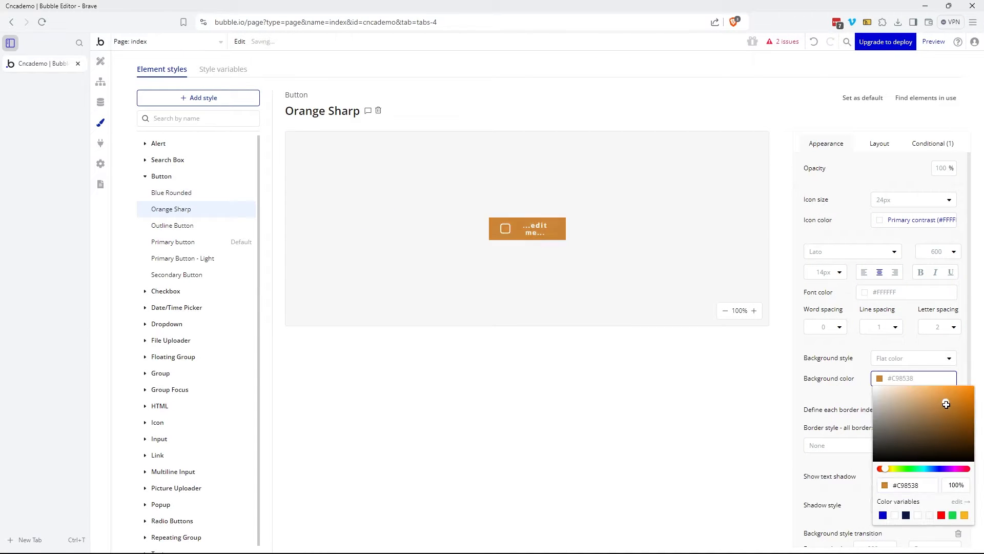
{"action": "left_click", "coordinate": [957, 400]}
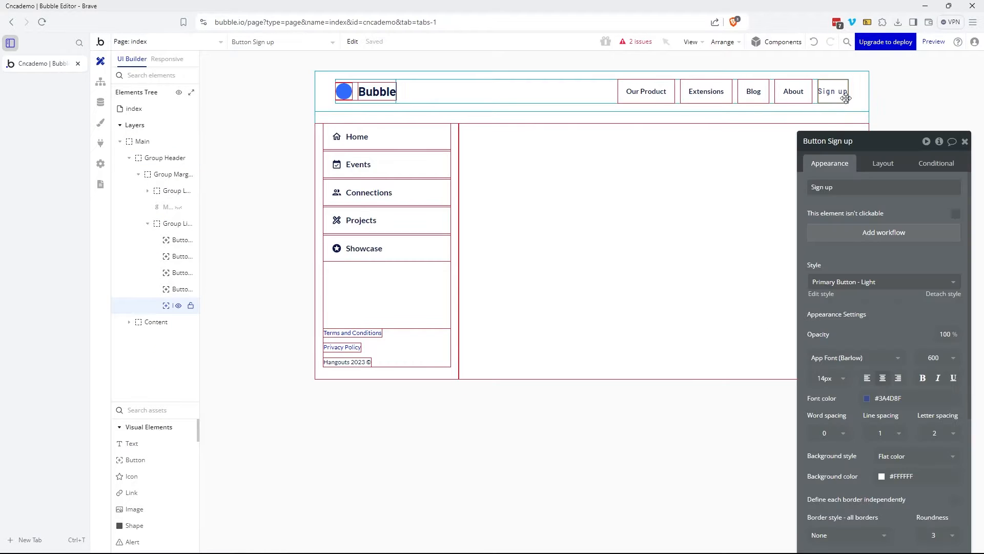
Step: Pick Orange Sharp from the Sign up button's Style dropdown
{"action": "left_click", "coordinate": [882, 282]}
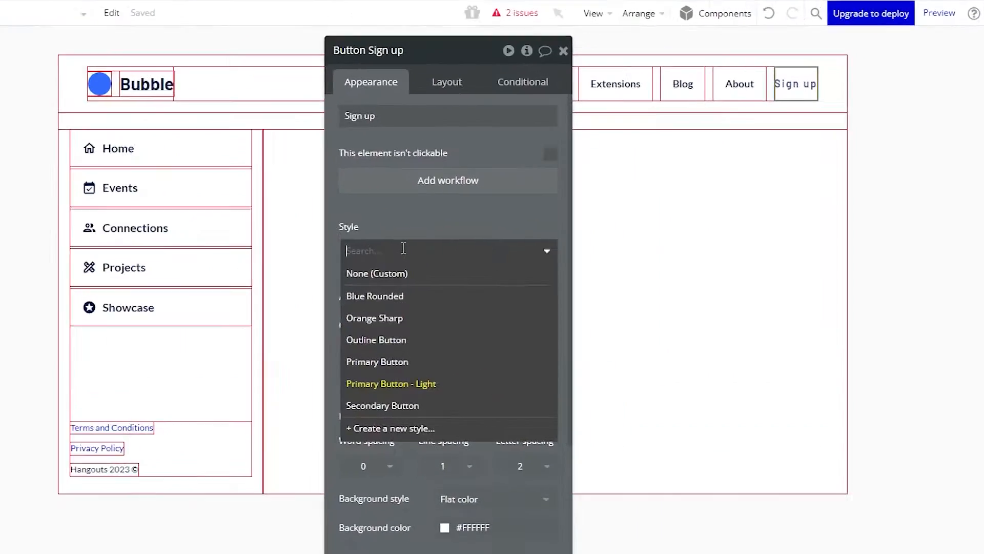
{"action": "left_click", "coordinate": [374, 317]}
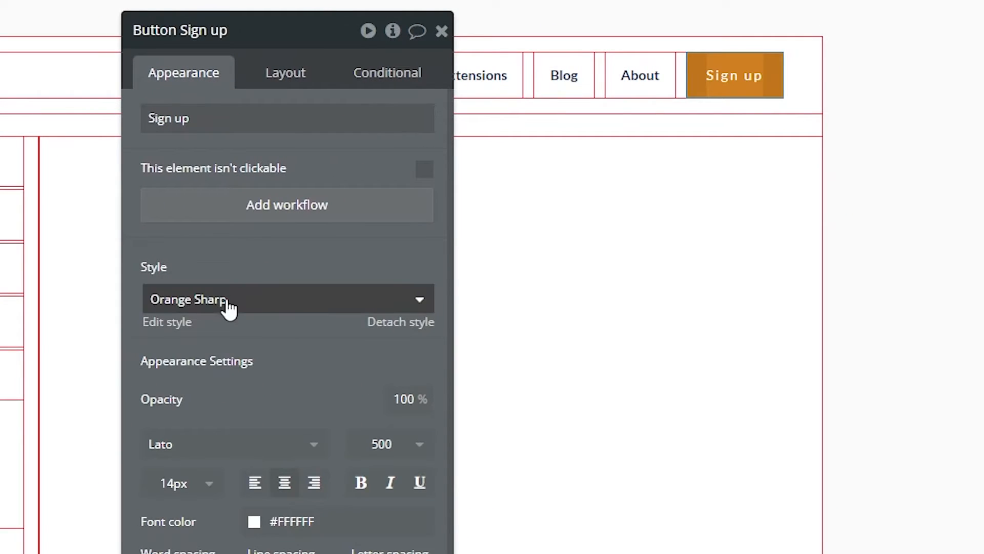
{"action": "left_click", "coordinate": [286, 299]}
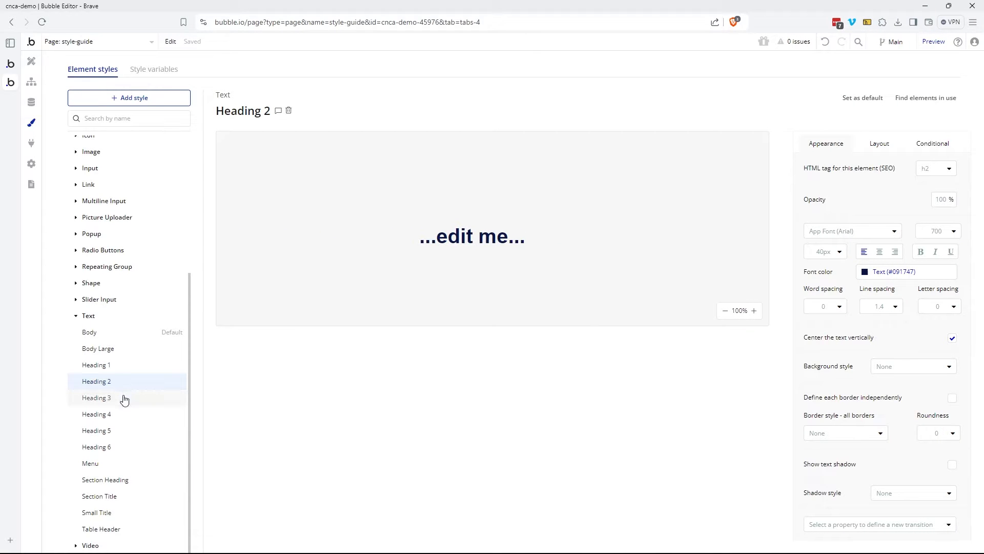
Step: View the Heading 3 text style among the heading styles
{"action": "left_click", "coordinate": [96, 414]}
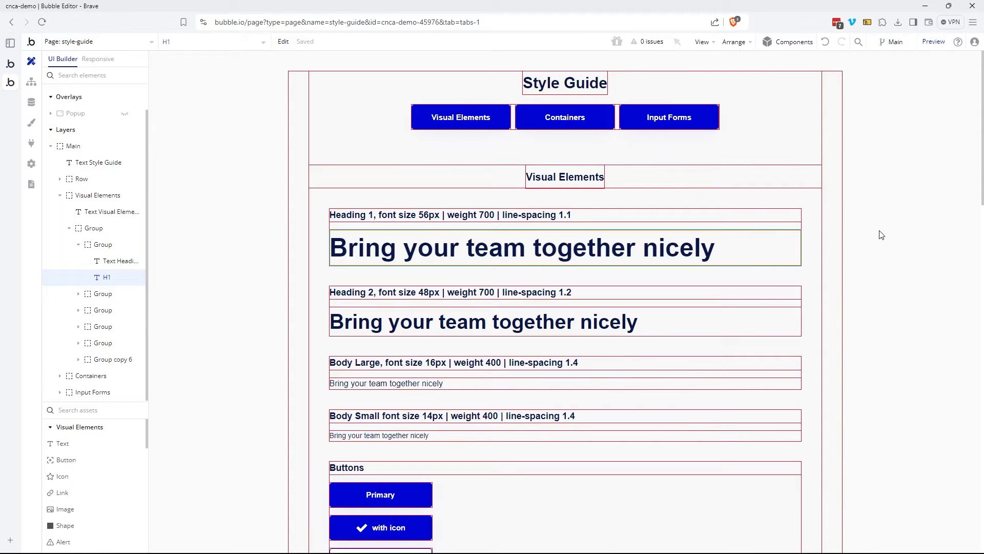
Step: Scroll down the style-guide canvas to the buttons and colours sections
{"action": "scroll", "scroll_direction": "down", "scroll_amount": 3}
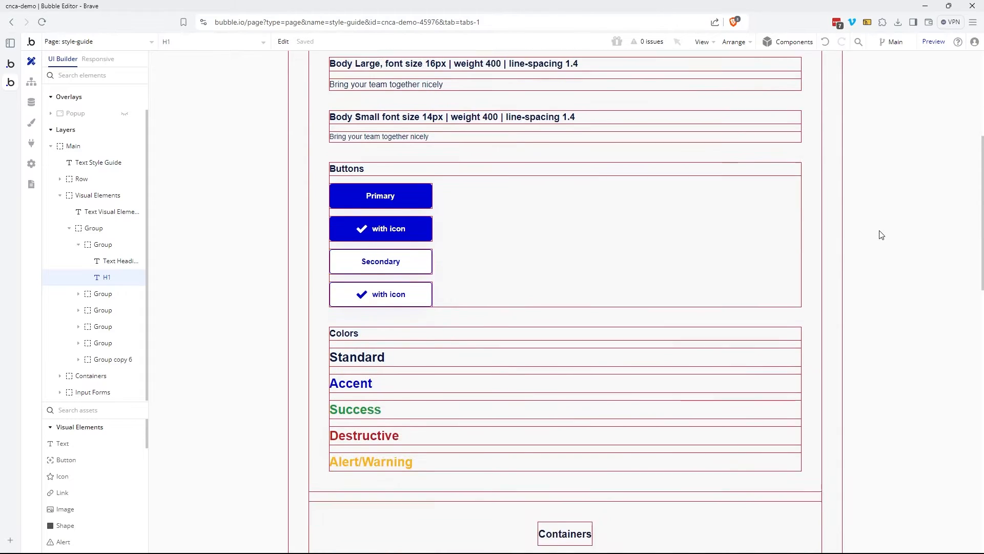
{"action": "scroll", "scroll_direction": "down", "scroll_amount": 3}
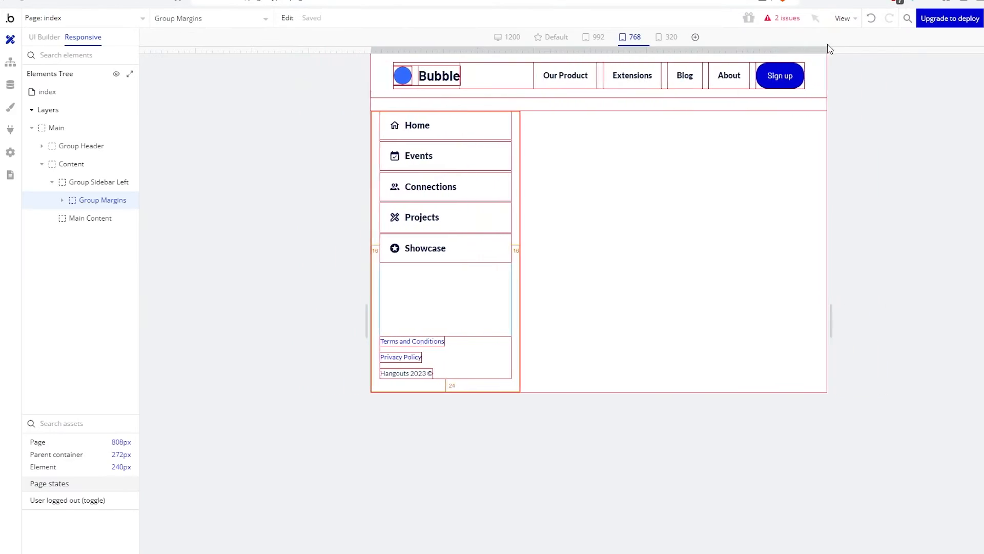
Step: Give Group Links a Row container layout with centre alignment
{"action": "left_click", "coordinate": [670, 37]}
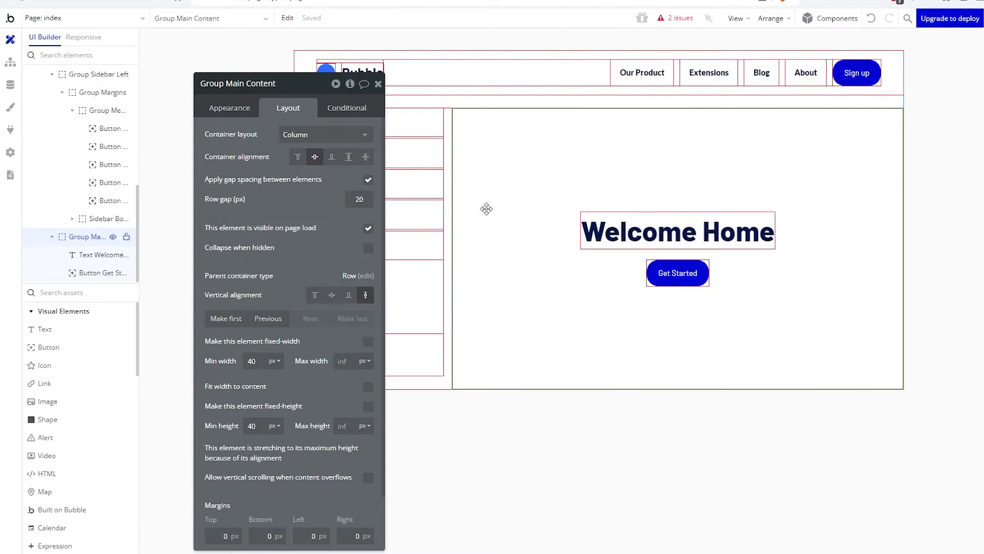
{"action": "left_click", "coordinate": [229, 107]}
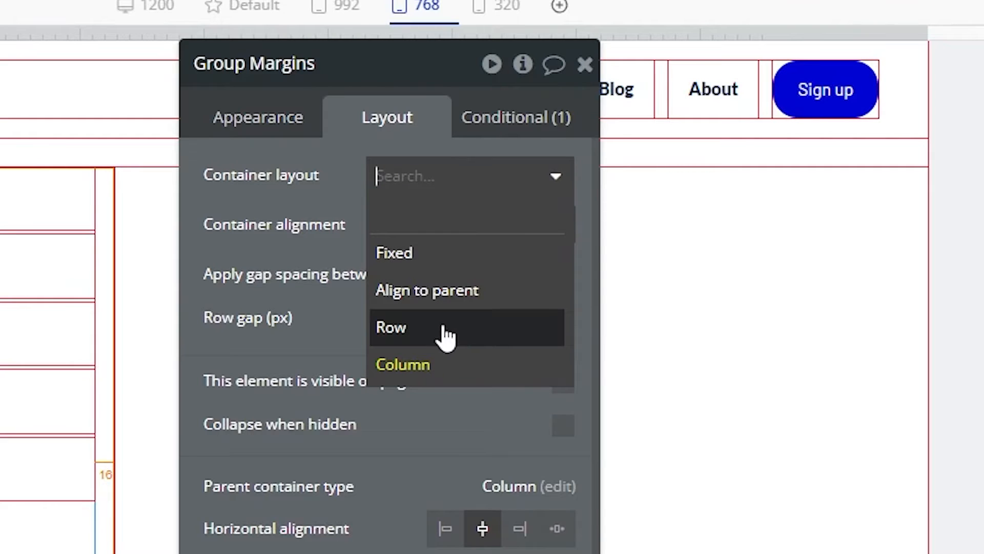
{"action": "left_click", "coordinate": [391, 326]}
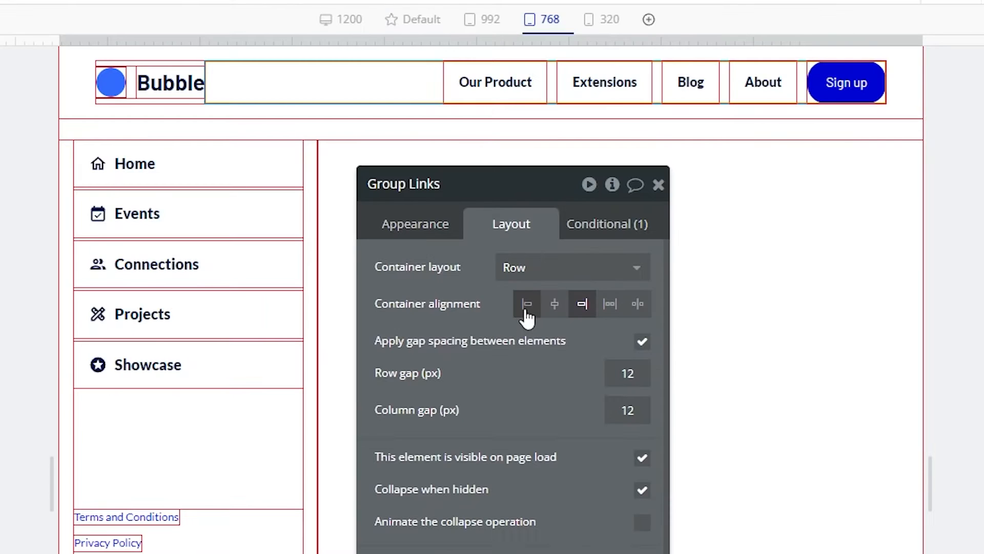
{"action": "left_click", "coordinate": [554, 303]}
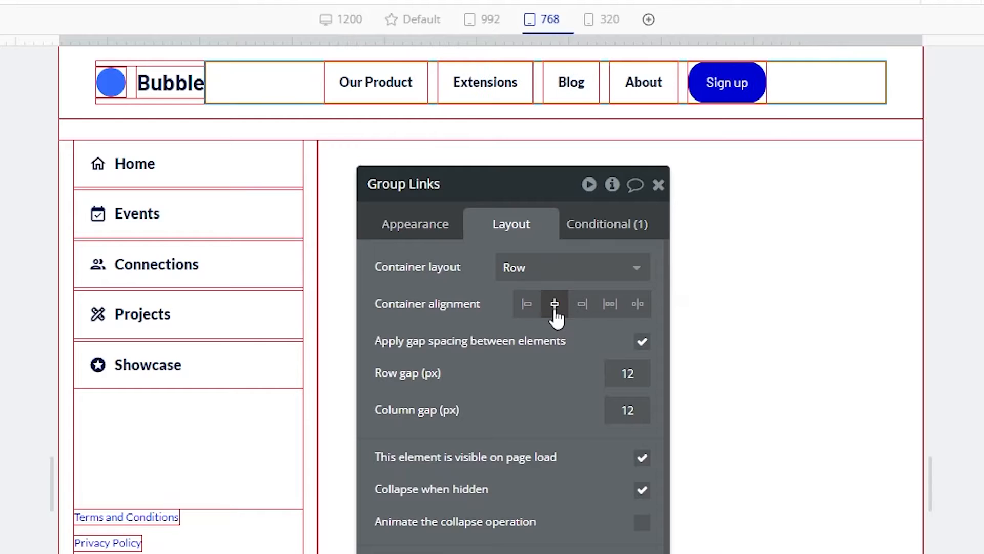
{"action": "left_click", "coordinate": [609, 303]}
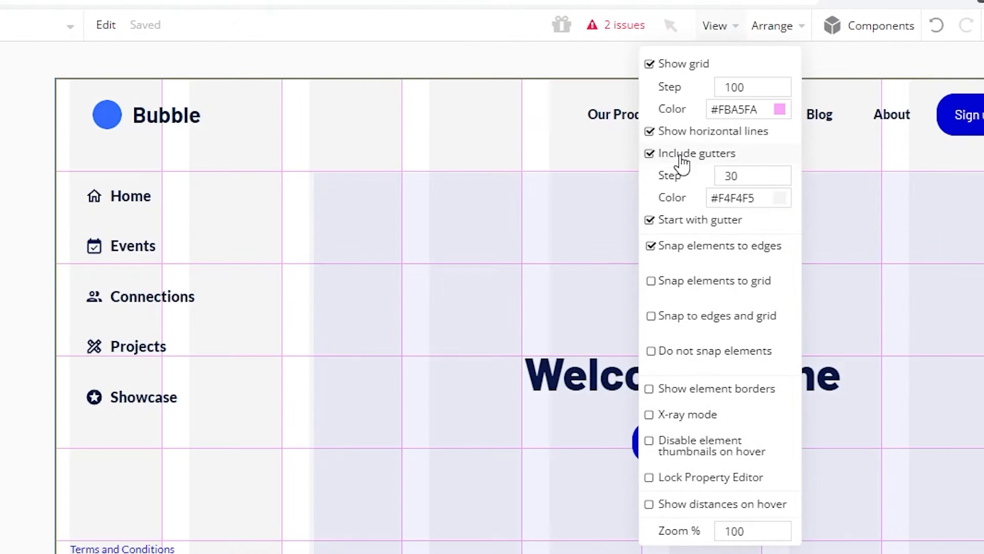
Step: Set the grid step to 50 and choose a darker pink grid line colour
{"action": "left_click", "coordinate": [752, 87]}
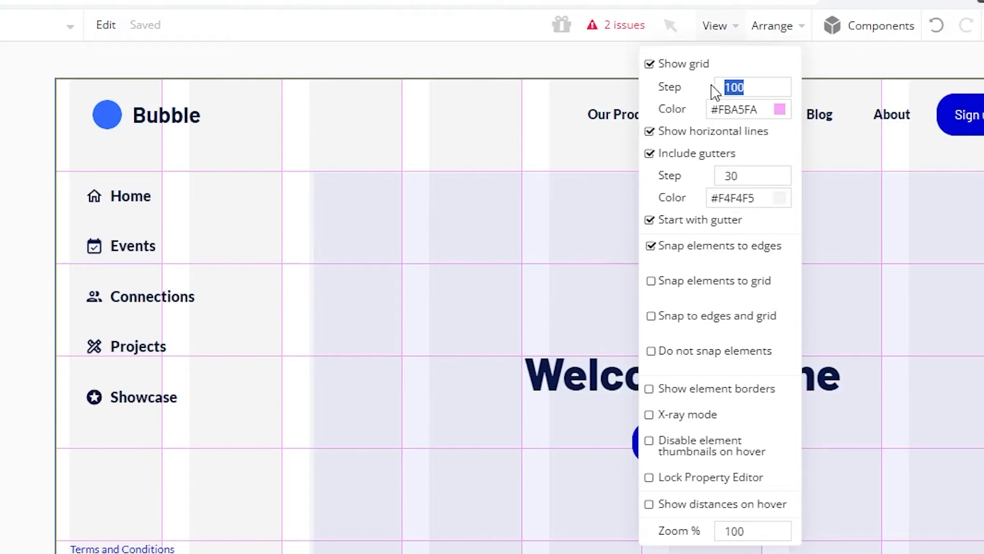
{"action": "type", "text": "50"}
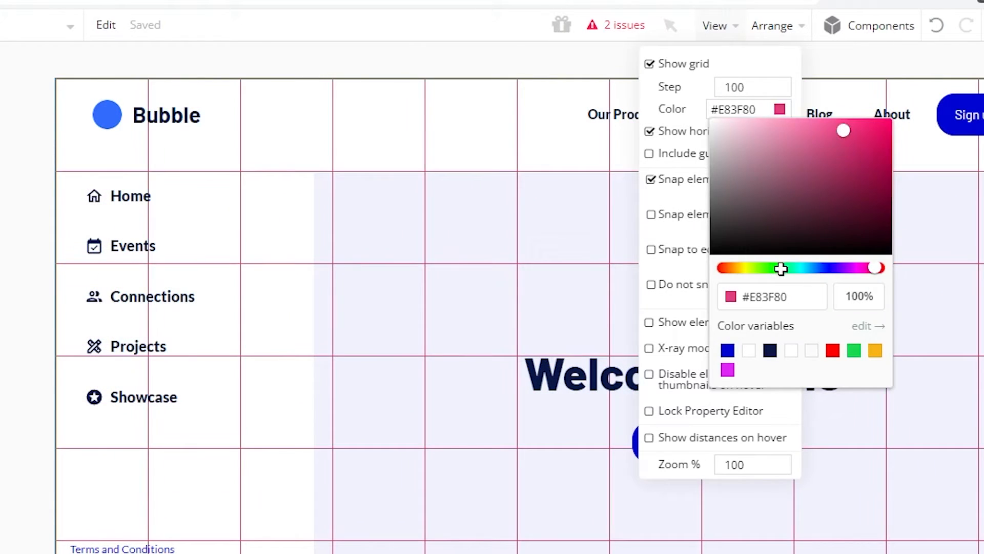
{"action": "left_click", "coordinate": [829, 136]}
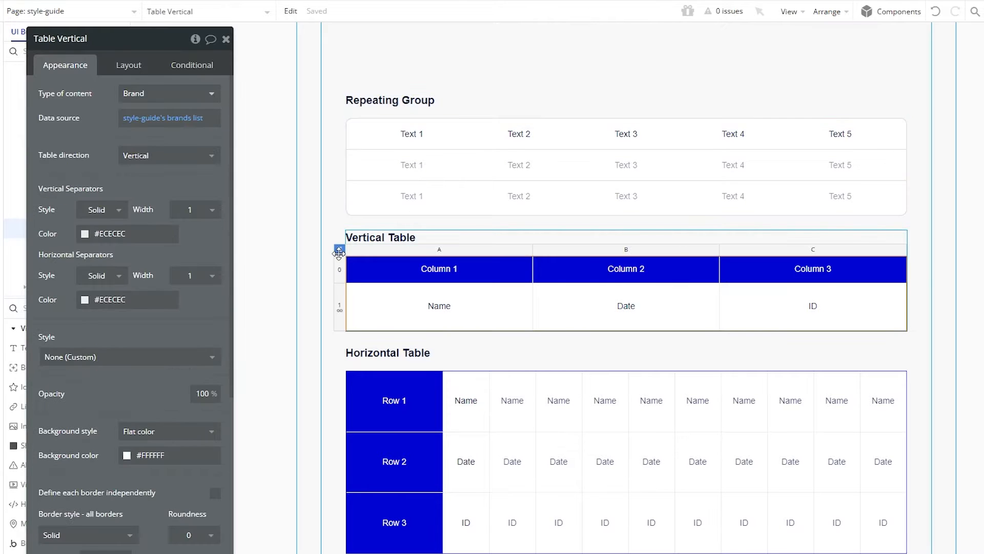
Step: Select the Vertical Table to review its data and separator settings
{"action": "left_click", "coordinate": [168, 155]}
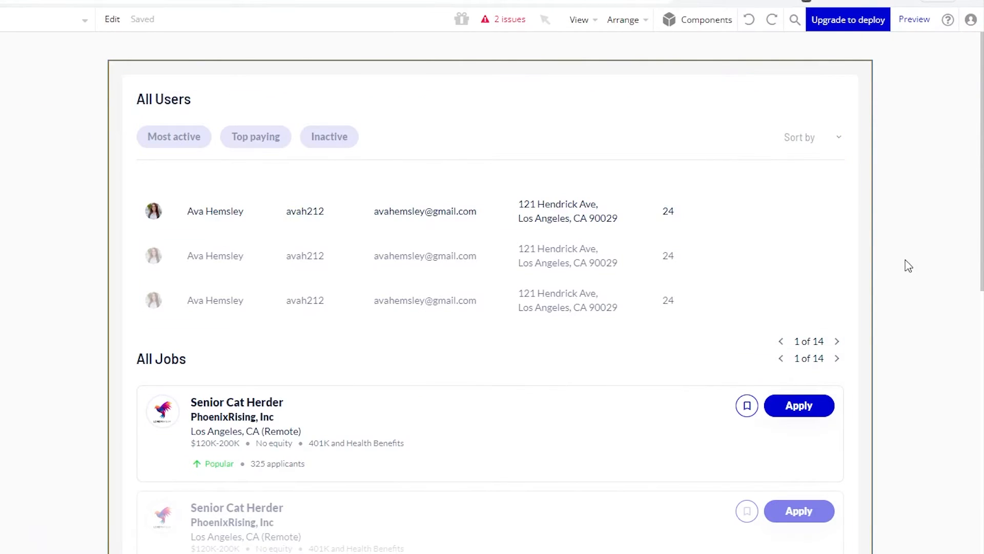
Step: Swap the job cards' bookmark MaterialIcon for the star icon
{"action": "scroll", "scroll_direction": "down", "scroll_amount": 3}
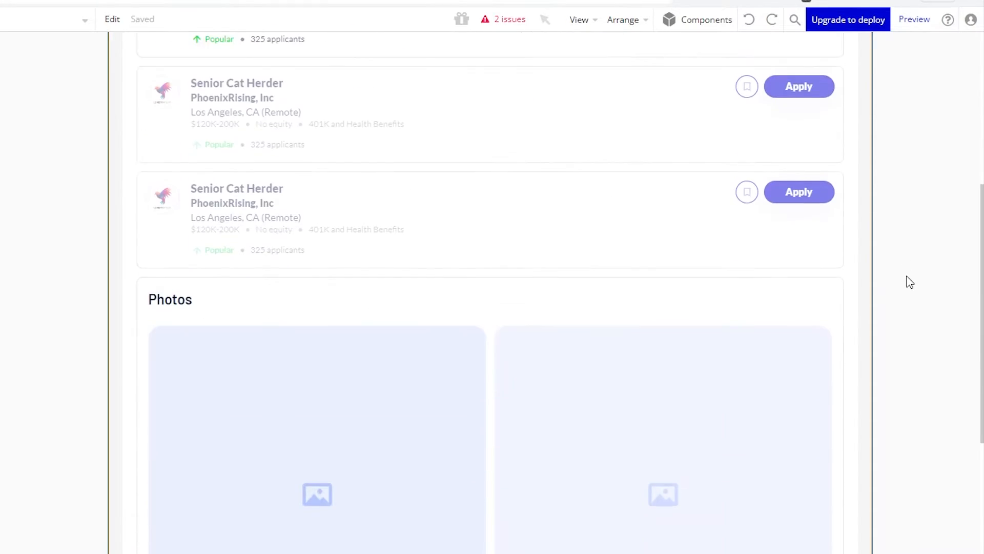
{"action": "scroll", "scroll_direction": "down", "scroll_amount": 3}
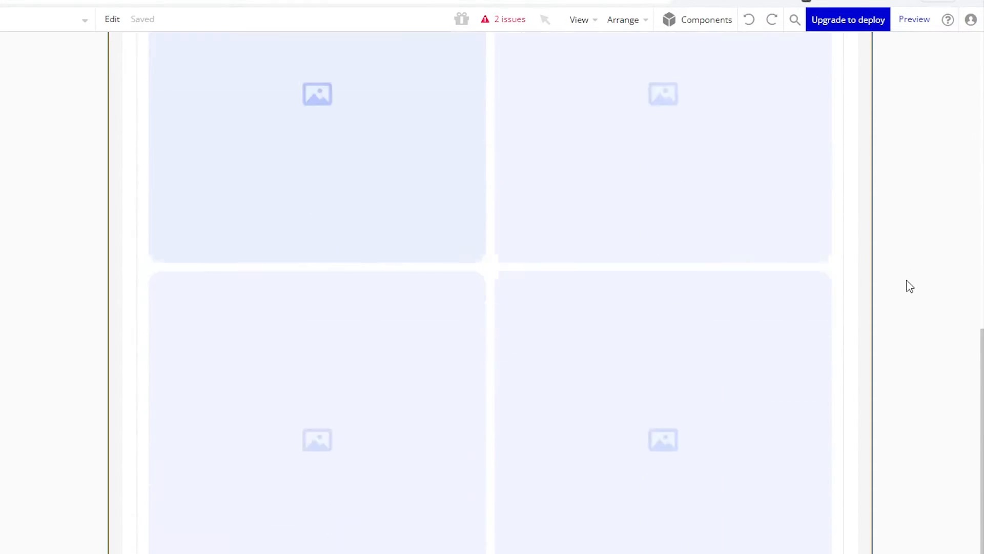
{"action": "scroll", "scroll_direction": "down", "scroll_amount": 3}
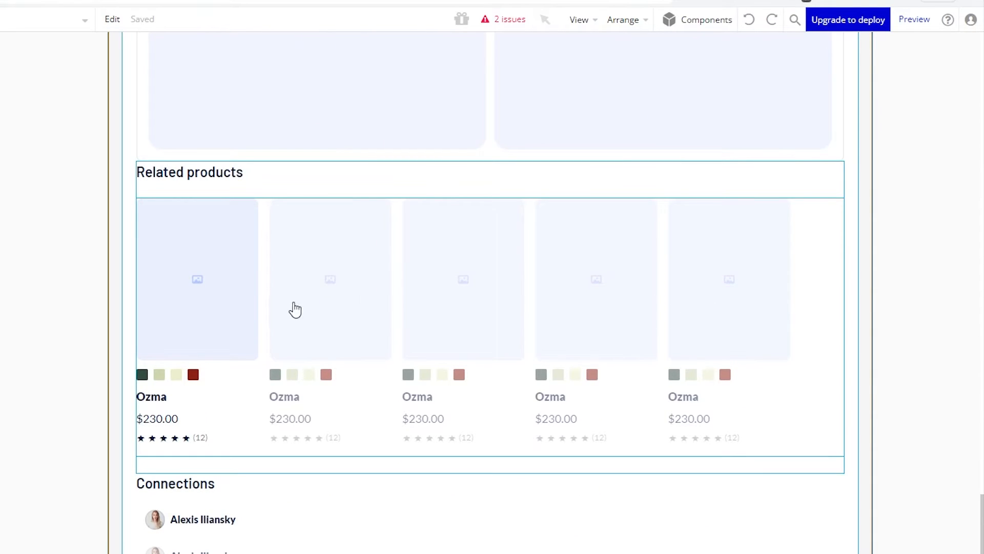
{"action": "left_click", "coordinate": [197, 295]}
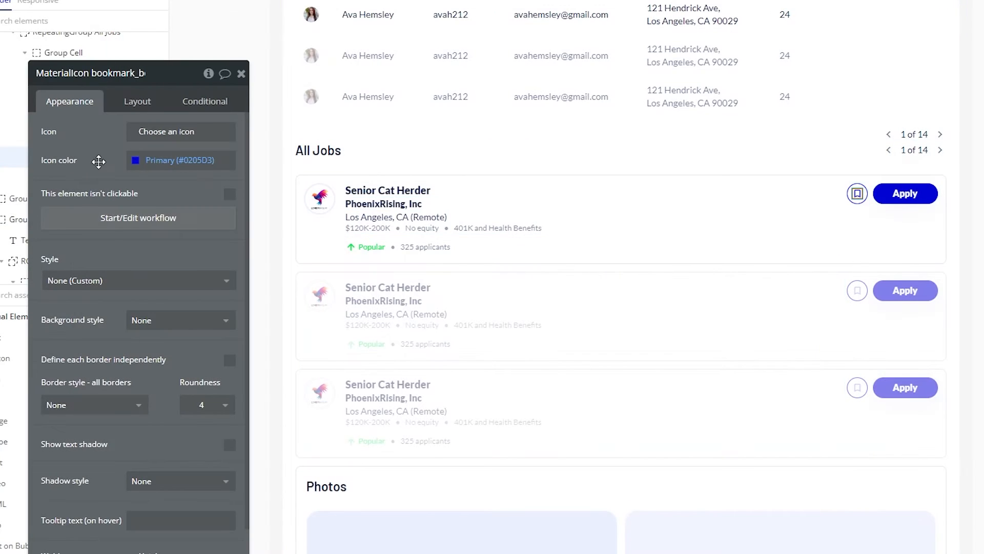
{"action": "left_click", "coordinate": [180, 131]}
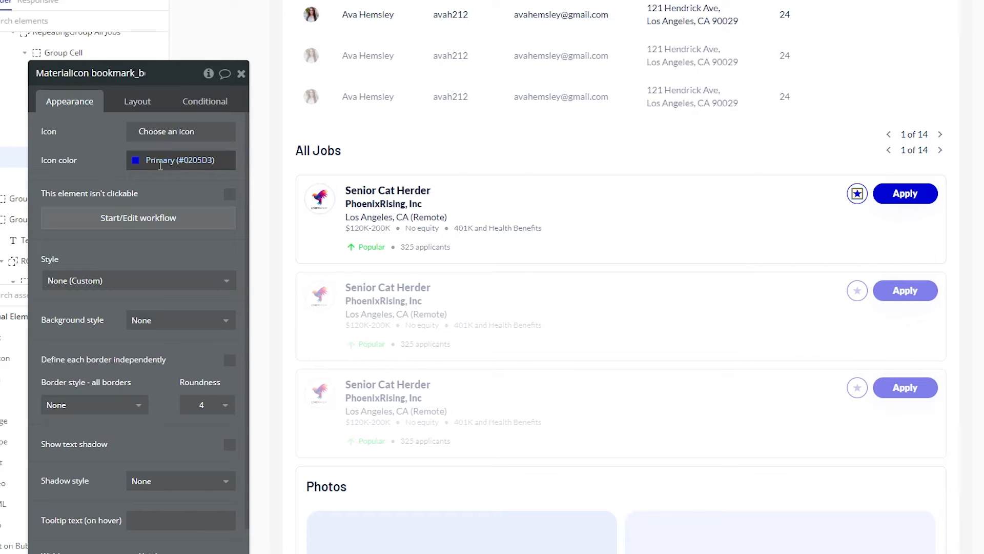
{"action": "left_click", "coordinate": [243, 335]}
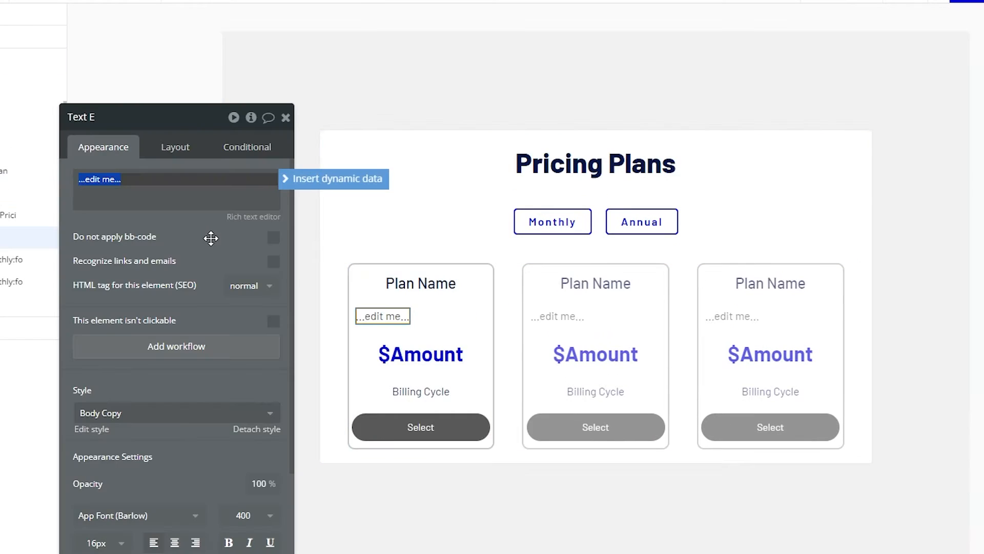
Step: Change the plan card text to 'description here' and view All Pricing Plans in App data
{"action": "type", "text": "description here"}
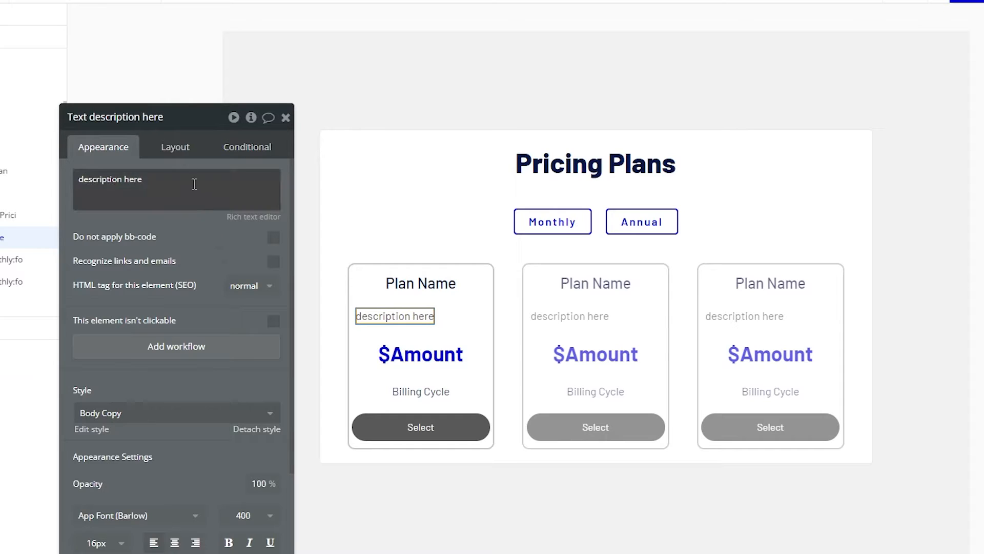
{"action": "left_click", "coordinate": [175, 146]}
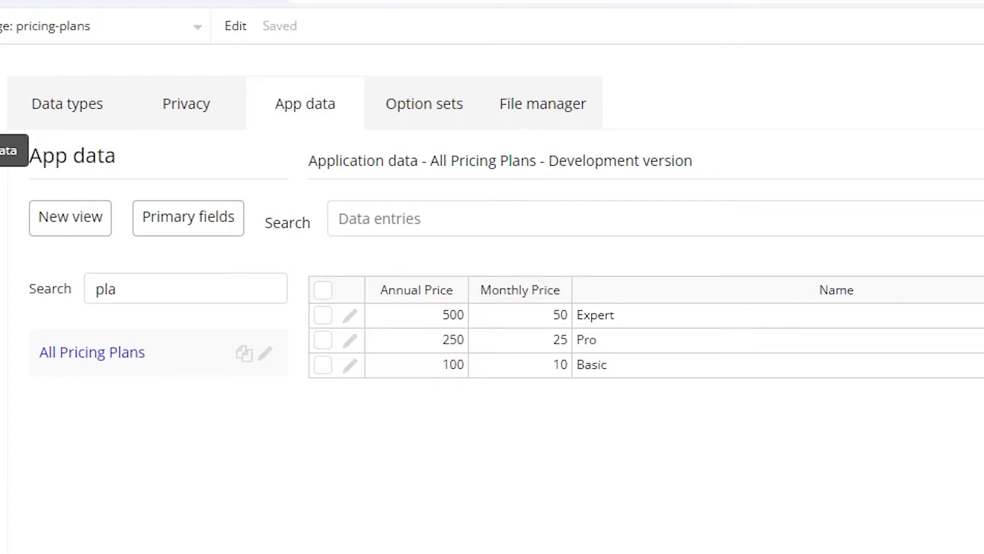
{"action": "left_click", "coordinate": [416, 314]}
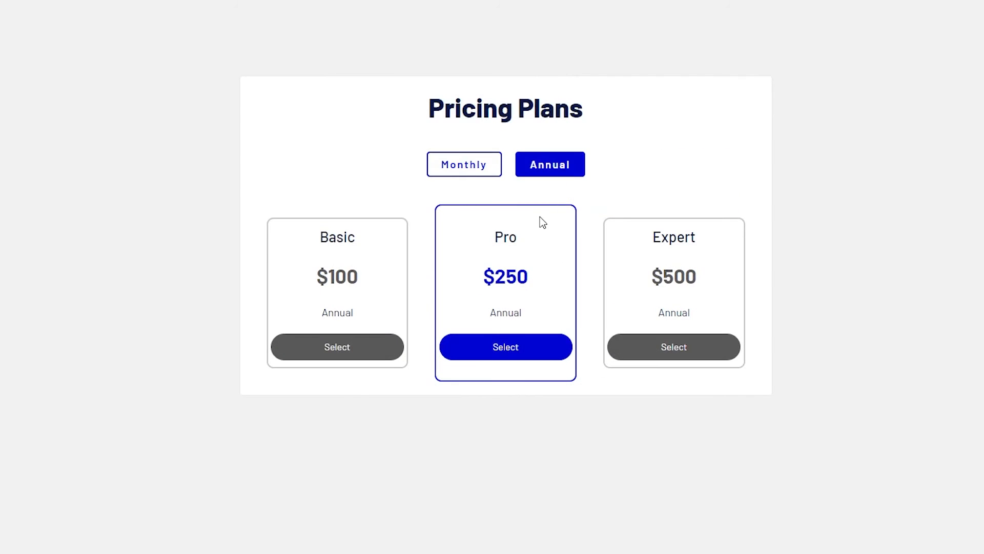
Step: Begin converting the header group into a reusable element named 'primary menu'
{"action": "left_click", "coordinate": [464, 164]}
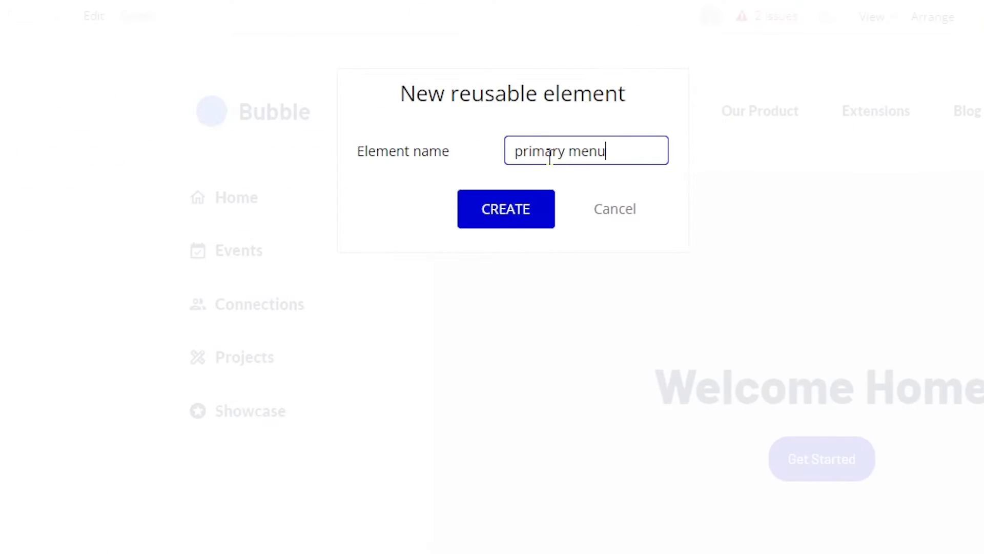
Step: Create the primary menu reusable element, open it for editing, then return to the index page
{"action": "left_click", "coordinate": [505, 209]}
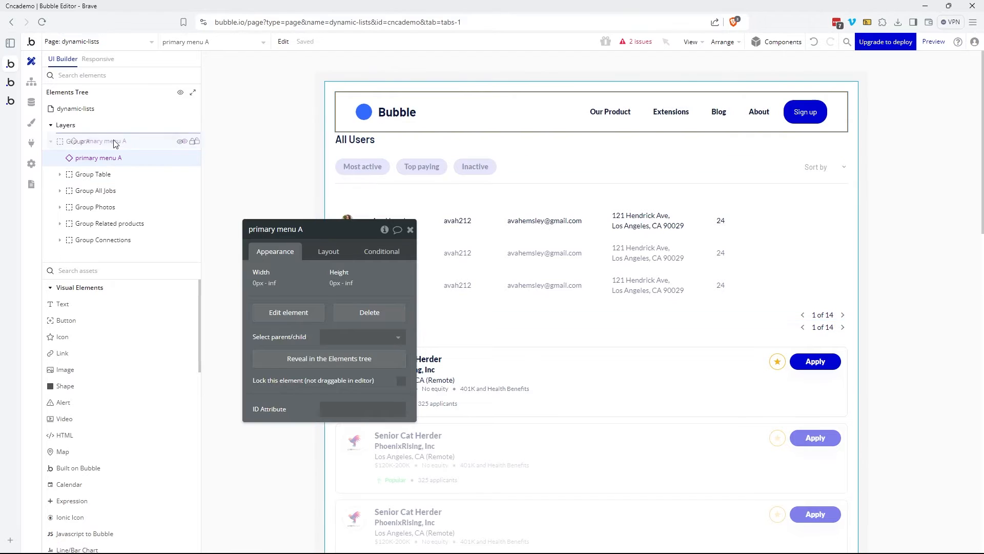
{"action": "left_click", "coordinate": [288, 312]}
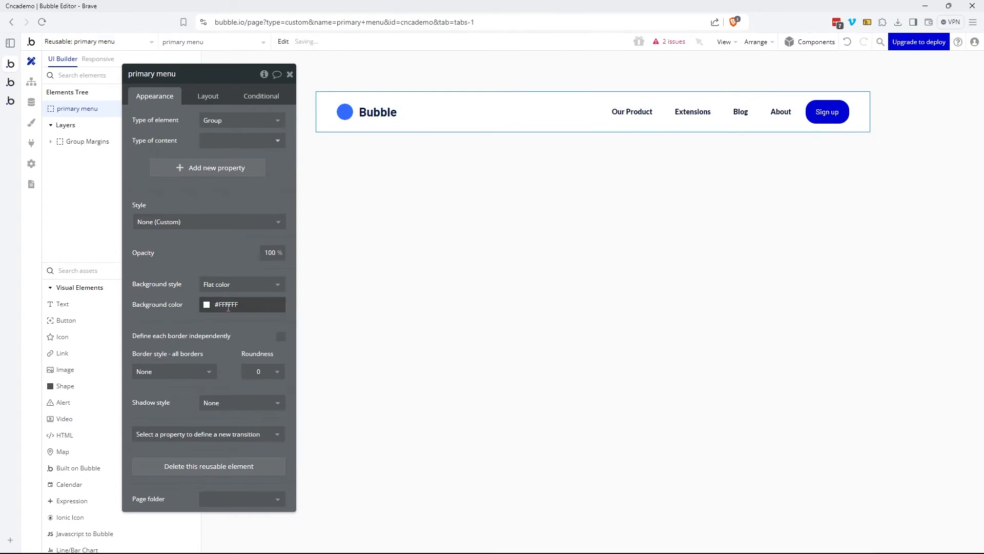
{"action": "left_click", "coordinate": [241, 305]}
{"action": "type", "text": "foo"}
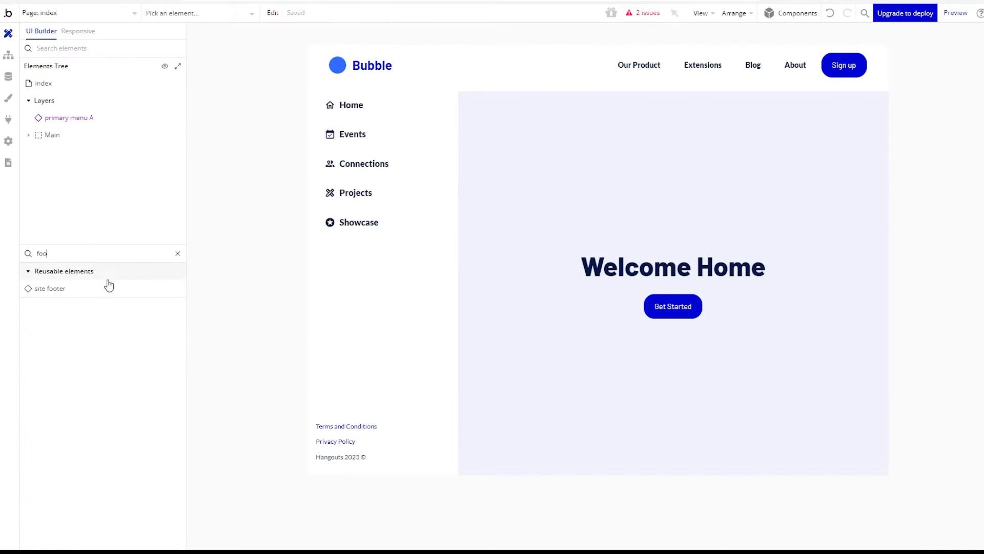
Step: Place the site footer reusable element, found by searching 'foo', on the index page
{"action": "left_click", "coordinate": [50, 288]}
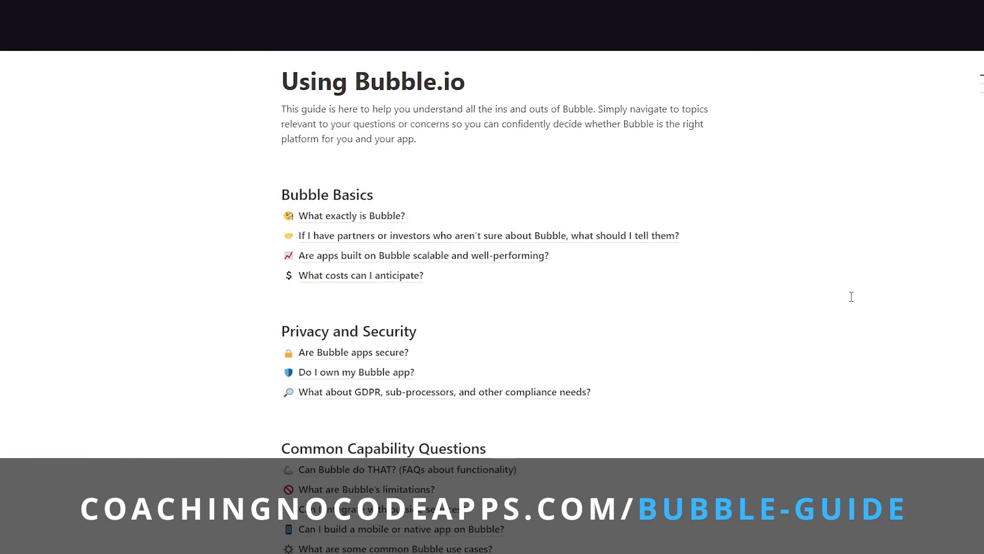
Step: Scroll the Using Bubble.io guide down to the 'What exactly is Bubble?' topic and open it
{"action": "scroll", "scroll_direction": "down", "scroll_amount": 3}
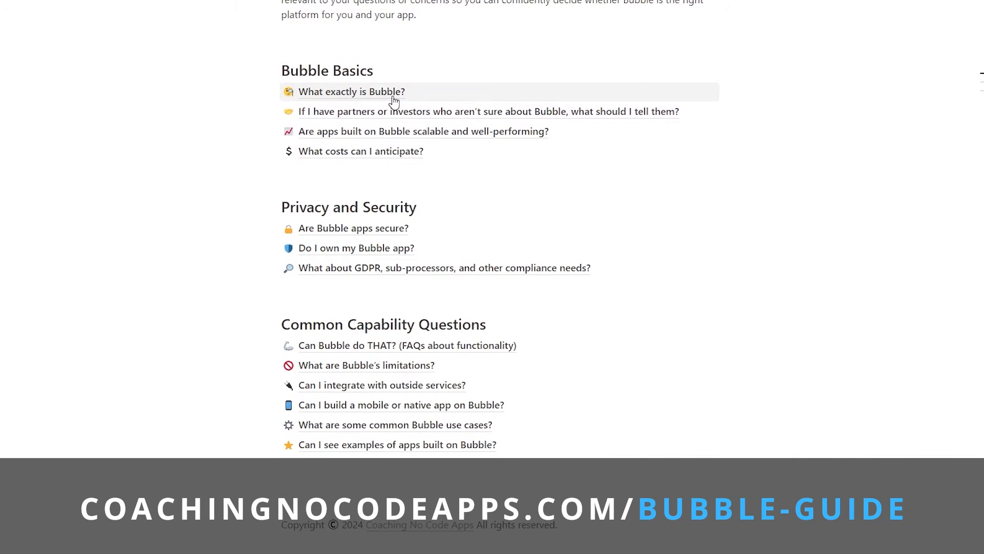
{"action": "left_click", "coordinate": [350, 92]}
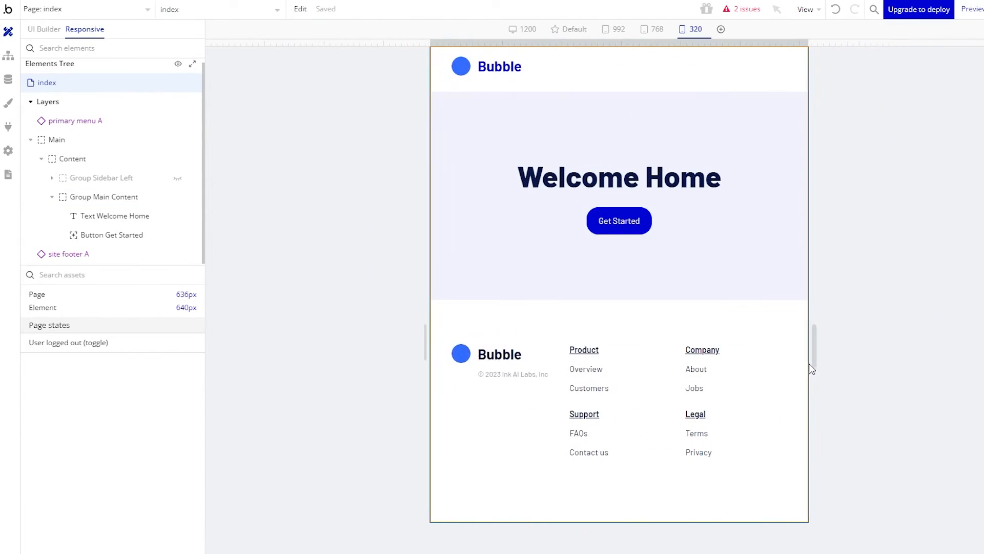
Step: Preview the index page at the 768, 1200 and 320 pixel breakpoints
{"action": "left_click", "coordinate": [655, 29]}
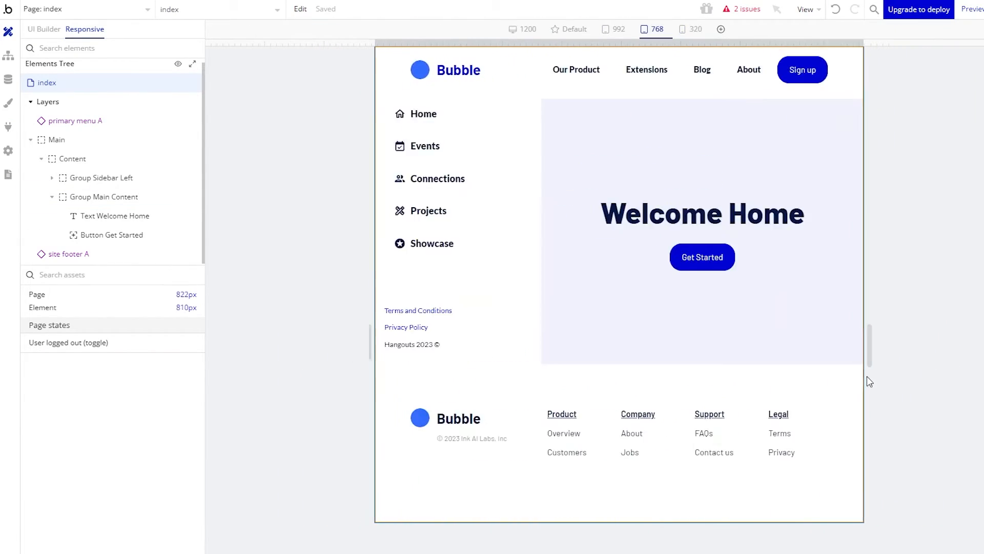
{"action": "left_click", "coordinate": [528, 29]}
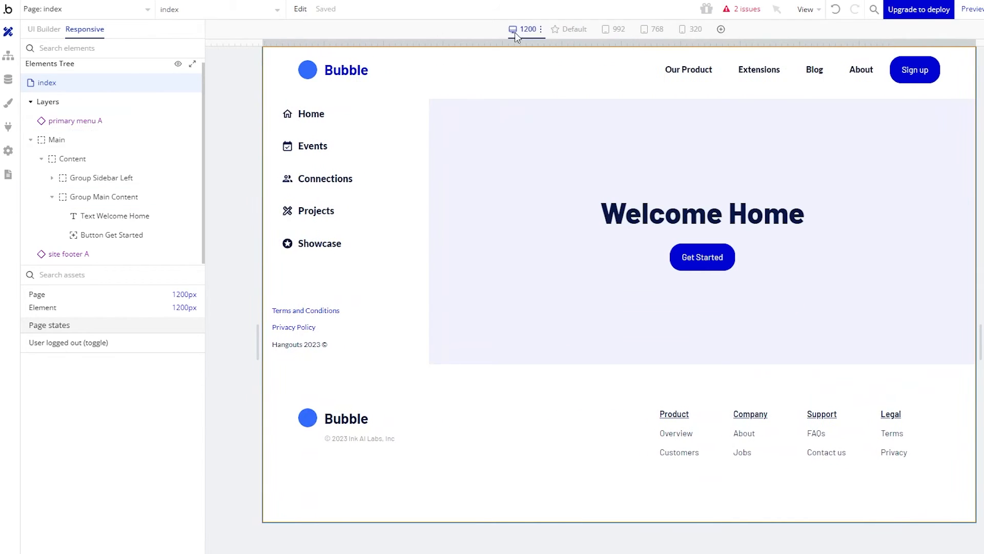
{"action": "left_click", "coordinate": [695, 29]}
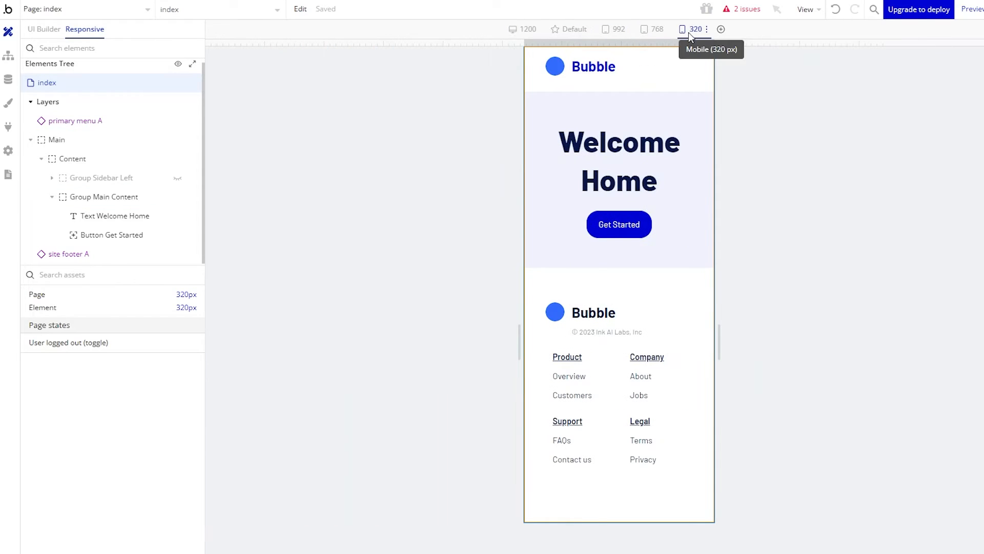
{"action": "left_click", "coordinate": [720, 29]}
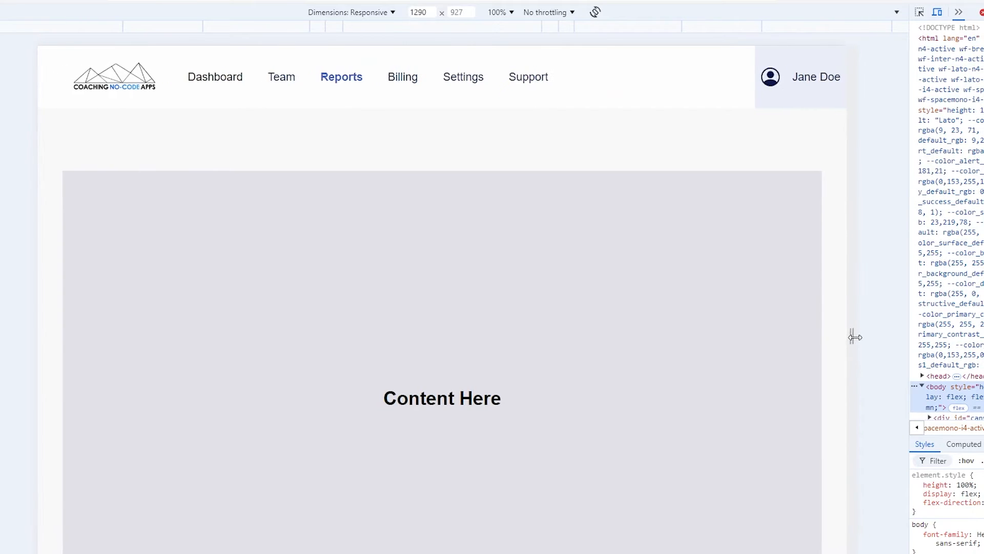
Step: Shrink the demo page from 960 to 510 pixels, opening the Workspaces dropdown and mobile menu
{"action": "left_click_drag", "start_coordinate": [855, 337], "coordinate": [751, 345]}
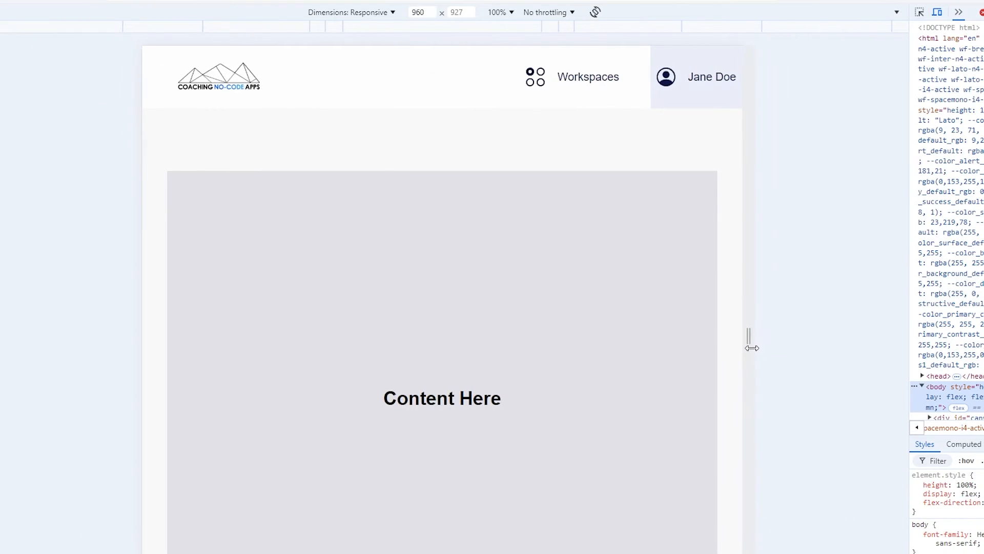
{"action": "left_click", "coordinate": [587, 76]}
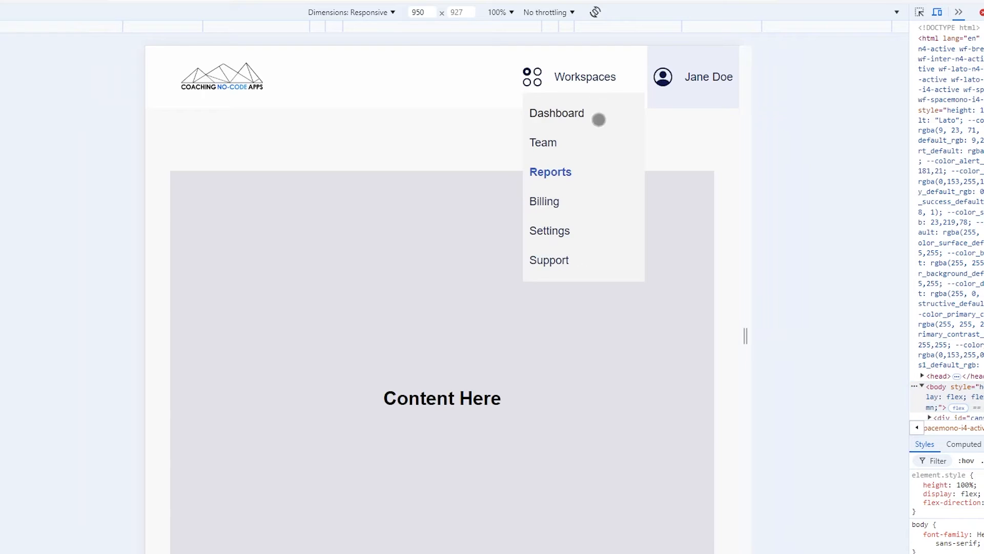
{"action": "mouse_move", "coordinate": [748, 297]}
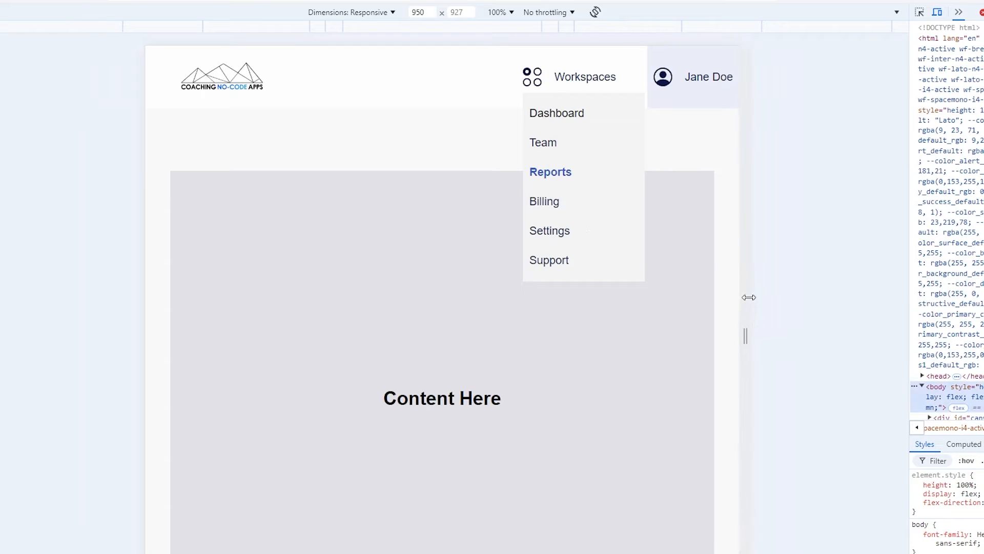
{"action": "left_click_drag", "start_coordinate": [747, 297], "coordinate": [698, 336]}
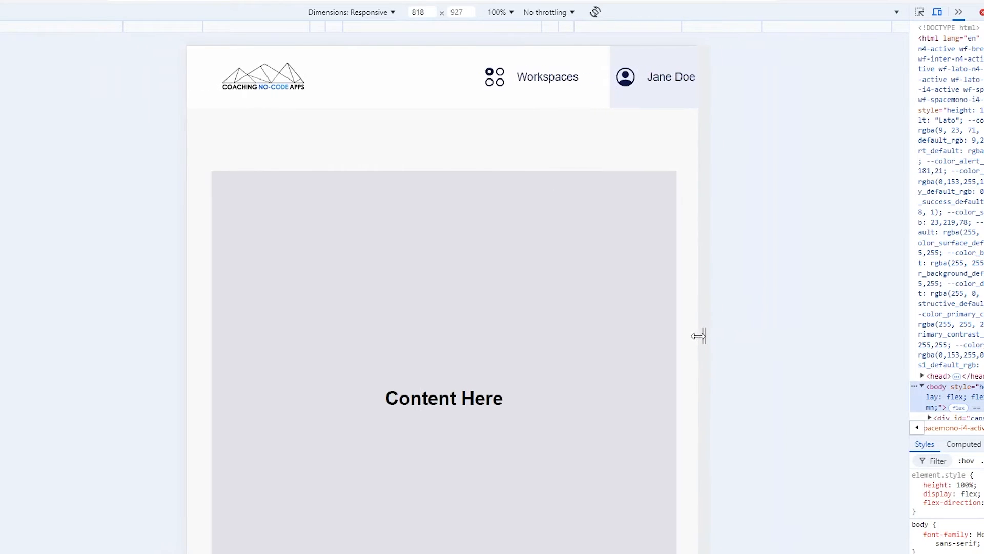
{"action": "left_click_drag", "start_coordinate": [698, 336], "coordinate": [605, 335]}
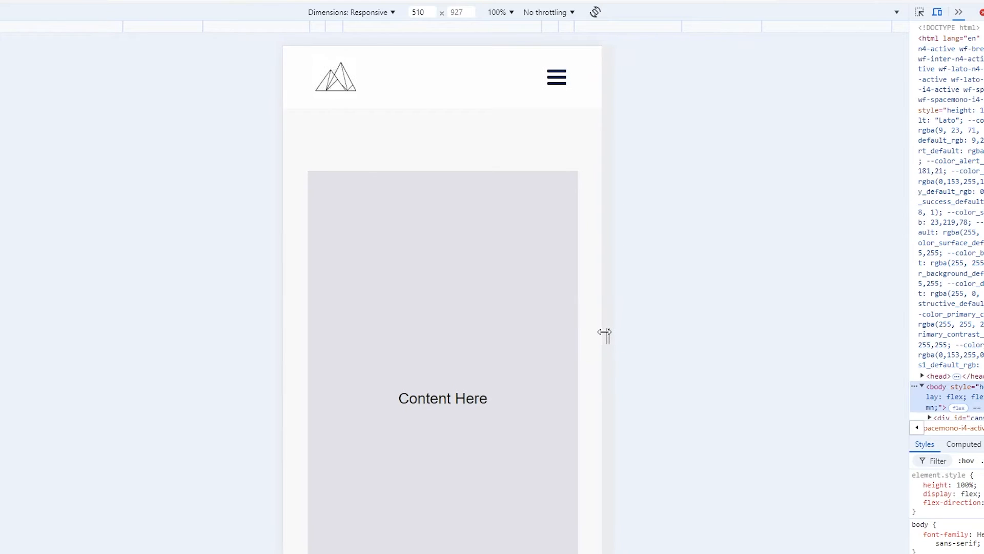
{"action": "left_click", "coordinate": [555, 77]}
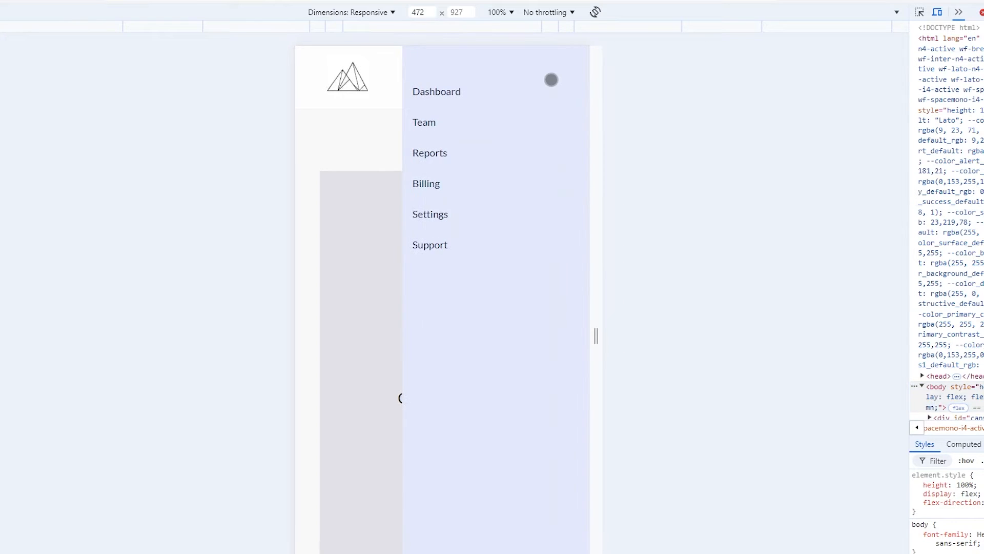
{"action": "mouse_move", "coordinate": [388, 152]}
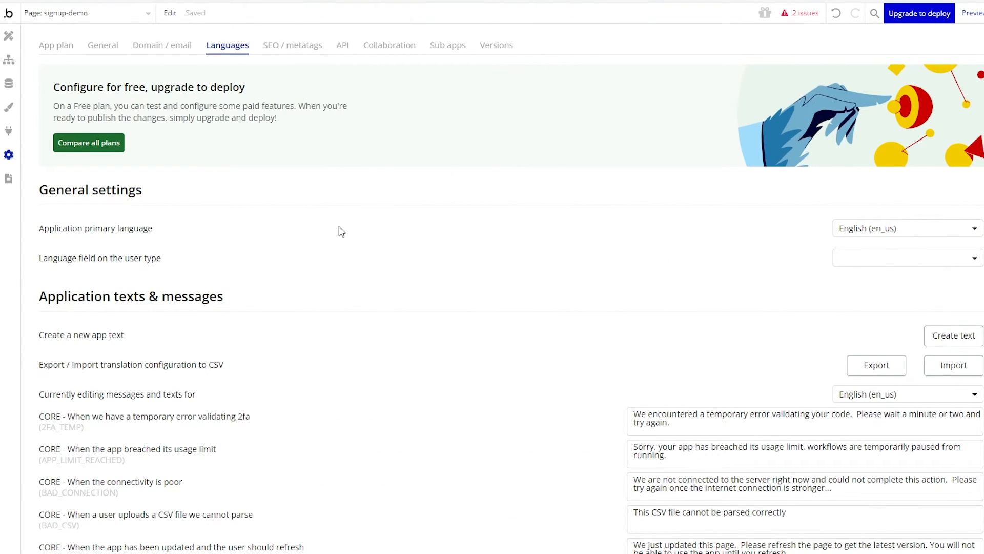
Step: Enter 'Welcome! Let's get started!' as the CONF_EMAIL_SUBJECT app text
{"action": "scroll", "scroll_direction": "down", "scroll_amount": 3}
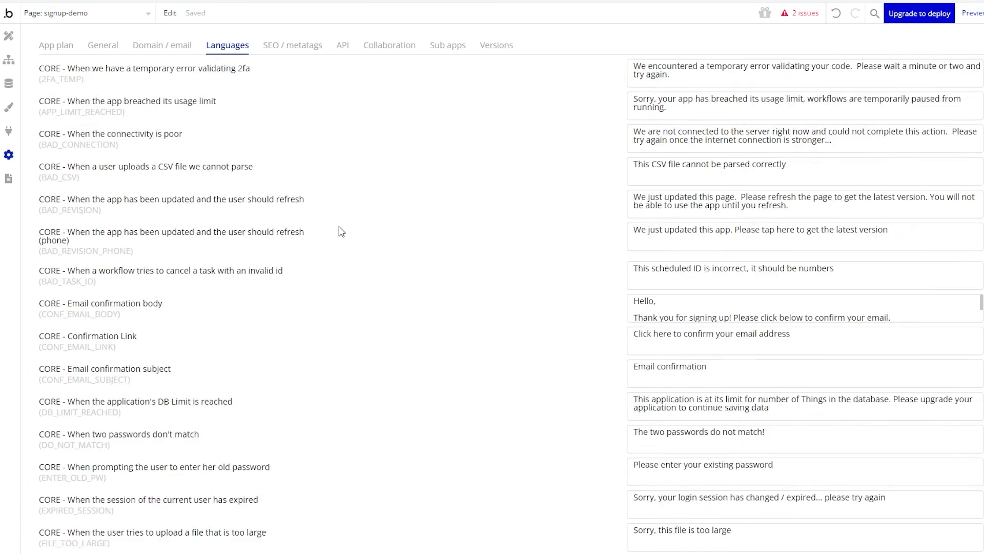
{"action": "scroll", "scroll_direction": "down", "scroll_amount": 3}
{"action": "type", "text": "Welco"}
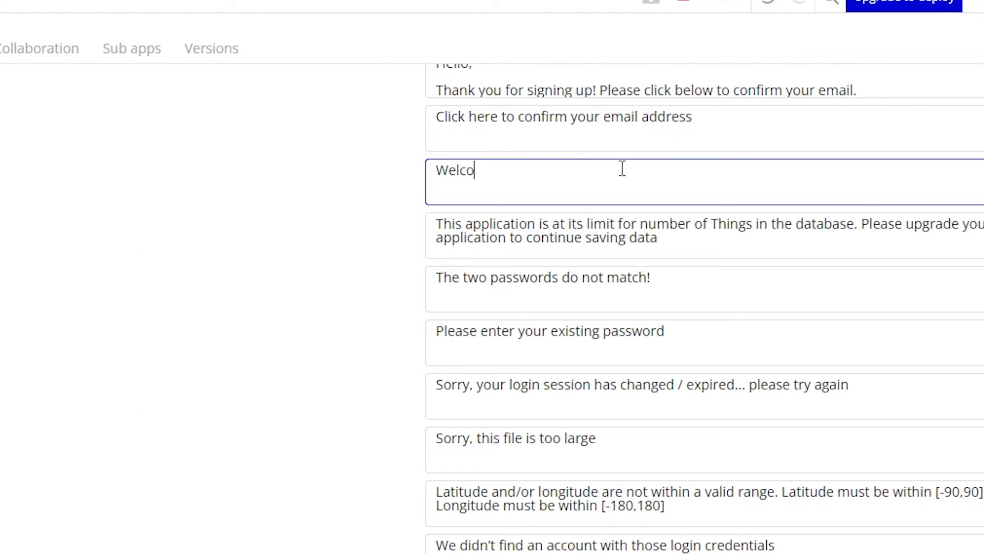
{"action": "type", "text": "me! Let's get star"}
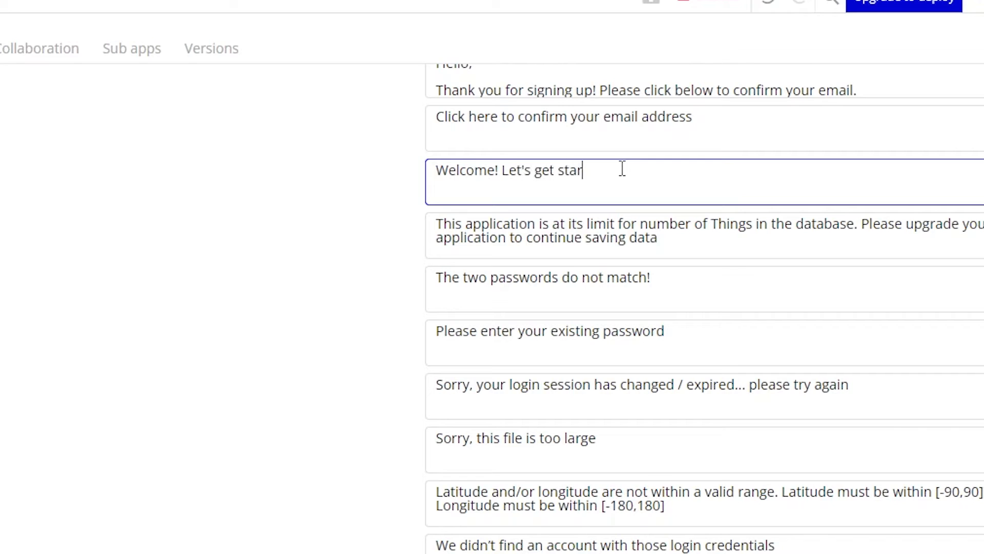
{"action": "type", "text": "ted!"}
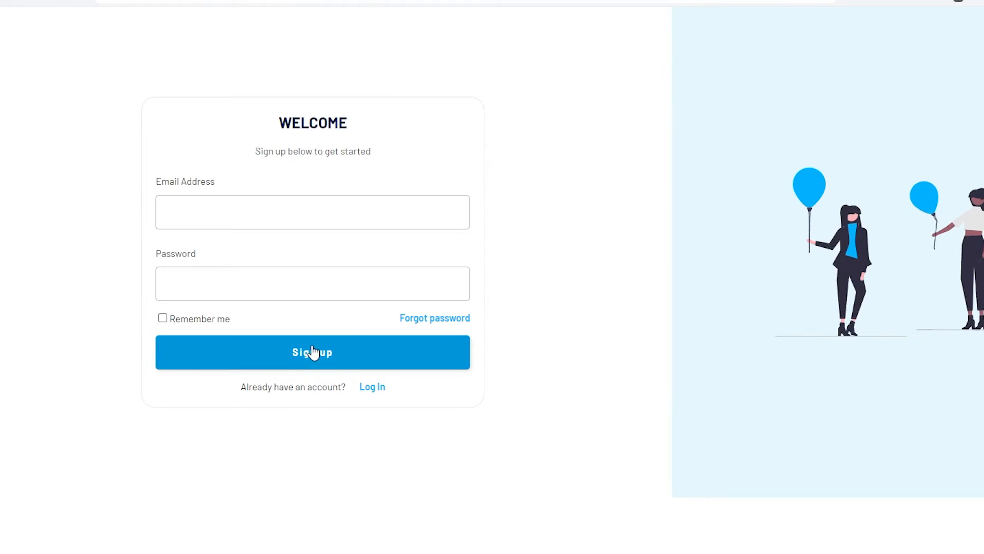
Step: Enable a custom alert message on the NO_EMAIL Show message step and retest sign-up
{"action": "left_click", "coordinate": [312, 352]}
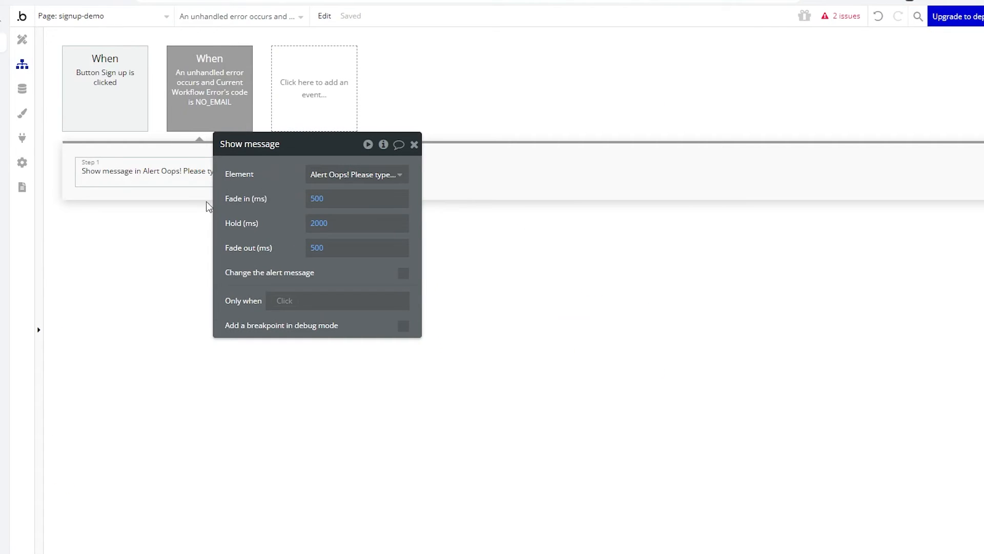
{"action": "left_click", "coordinate": [402, 272]}
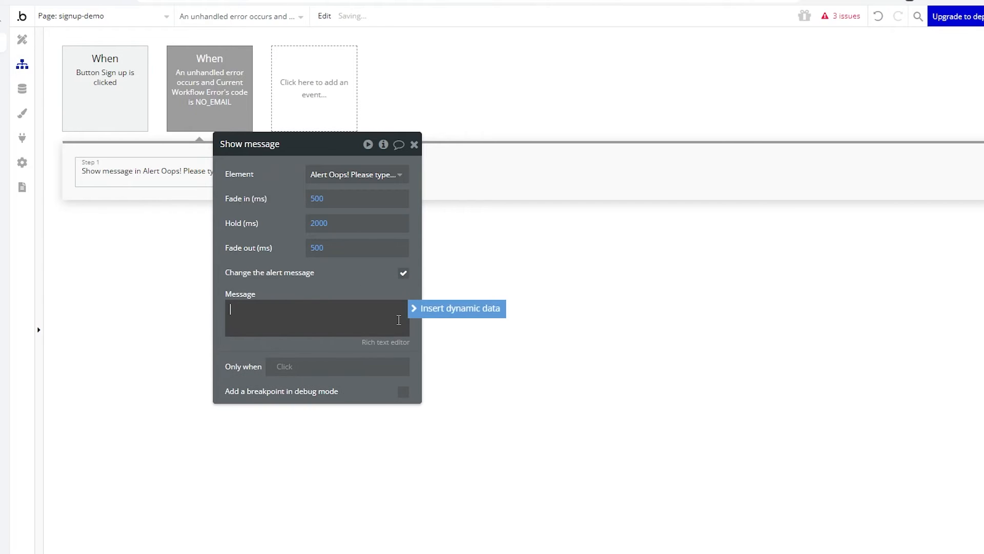
{"action": "left_click", "coordinate": [460, 308]}
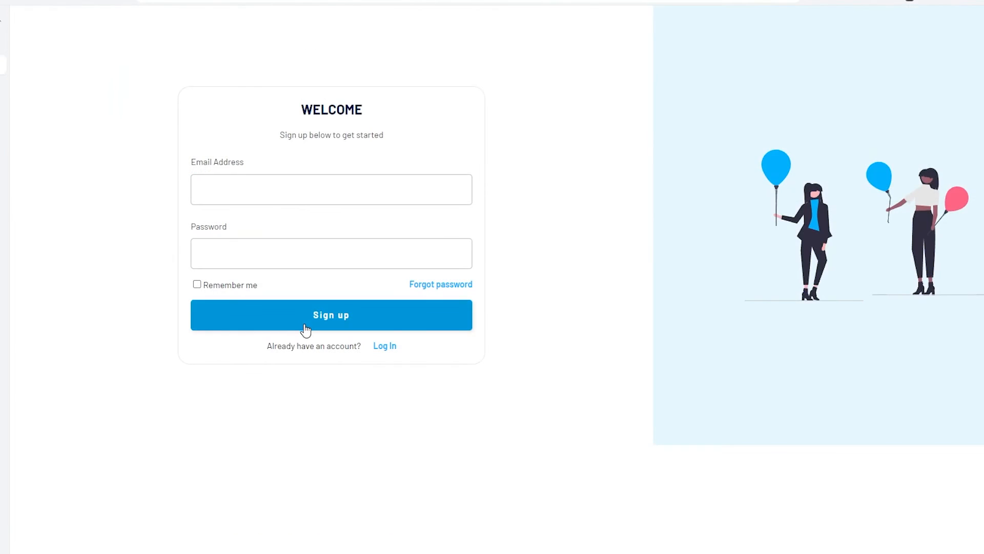
{"action": "left_click", "coordinate": [331, 314]}
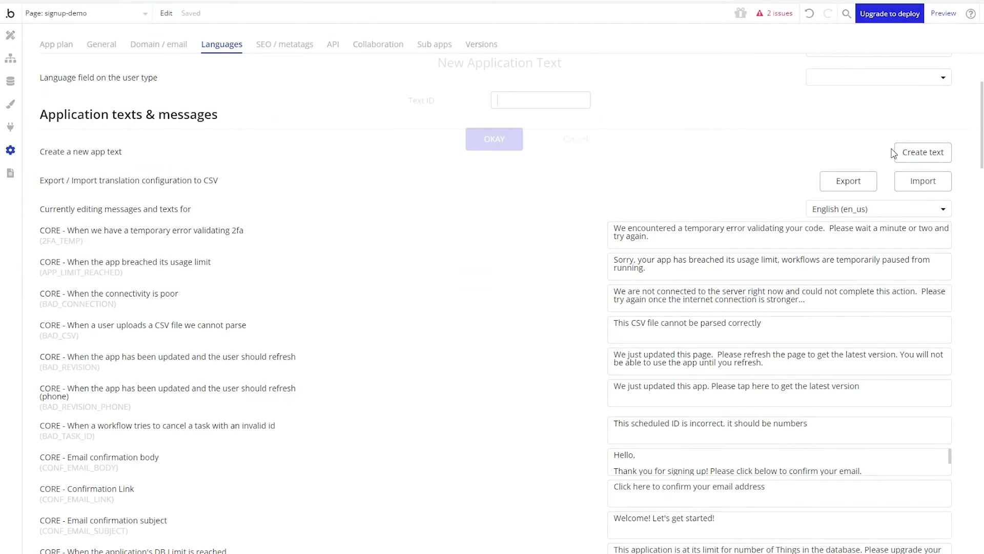
Step: Add an app text with Hello in English and Bonjour in French, then select German (de_de)
{"action": "left_click", "coordinate": [494, 139]}
{"action": "type", "text": "Hello"}
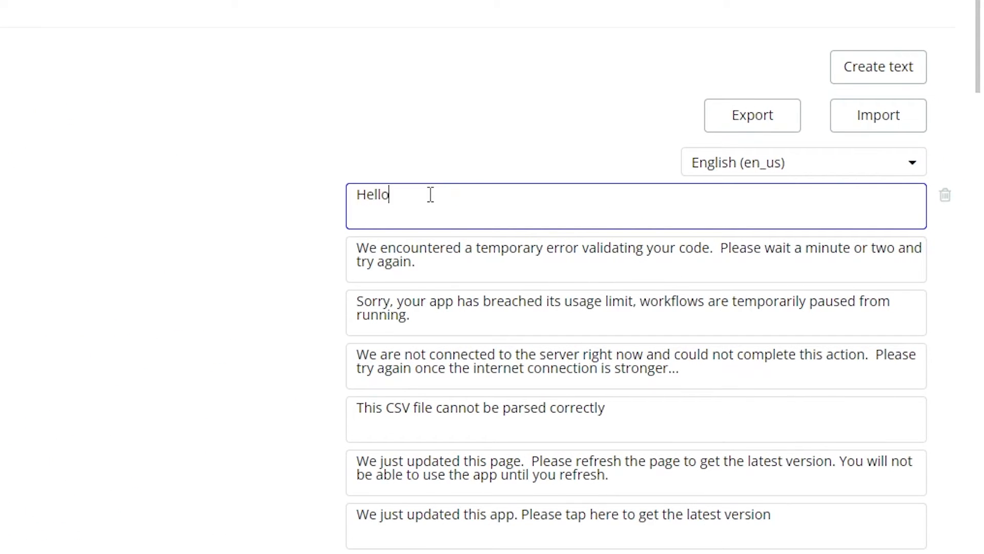
{"action": "left_click", "coordinate": [803, 162]}
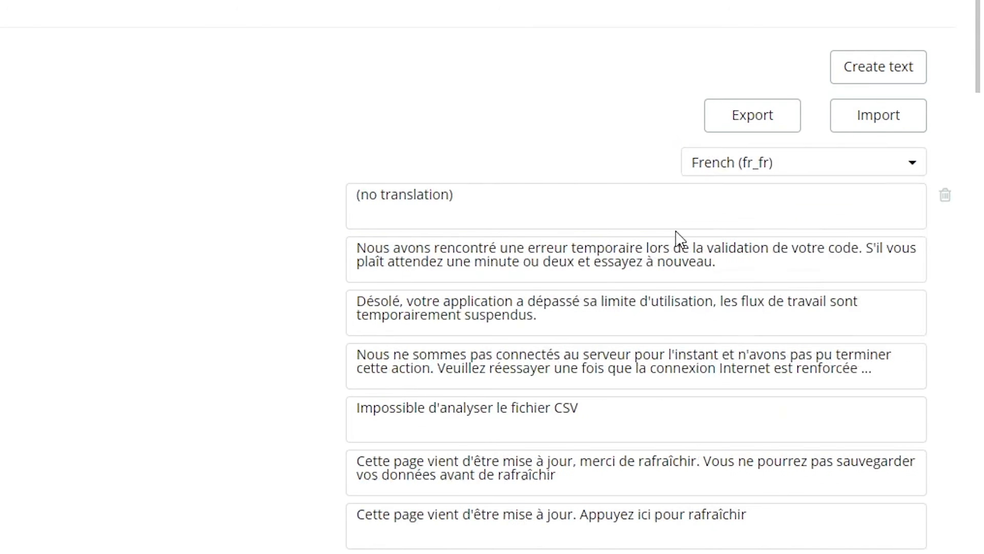
{"action": "type", "text": "Bonjour"}
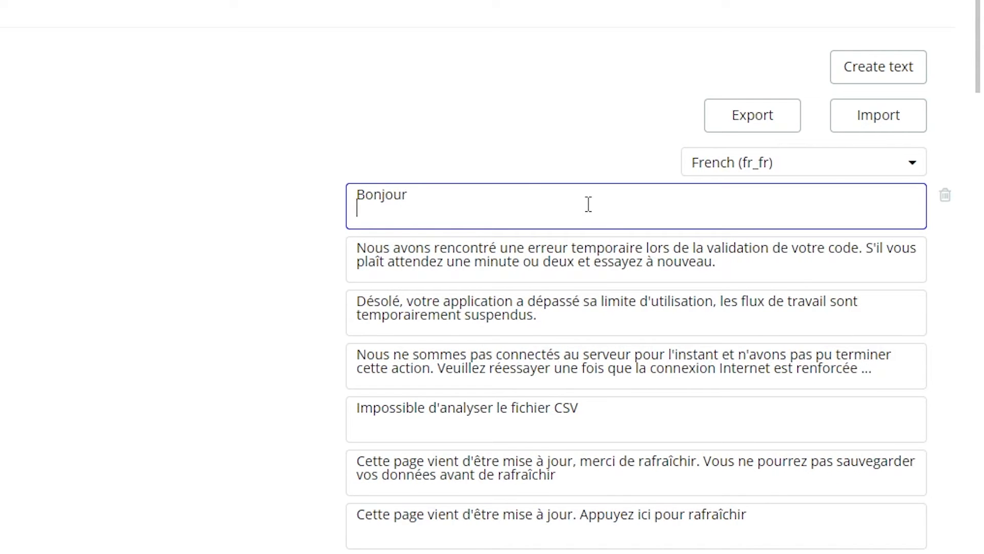
{"action": "type", "text": "ger"}
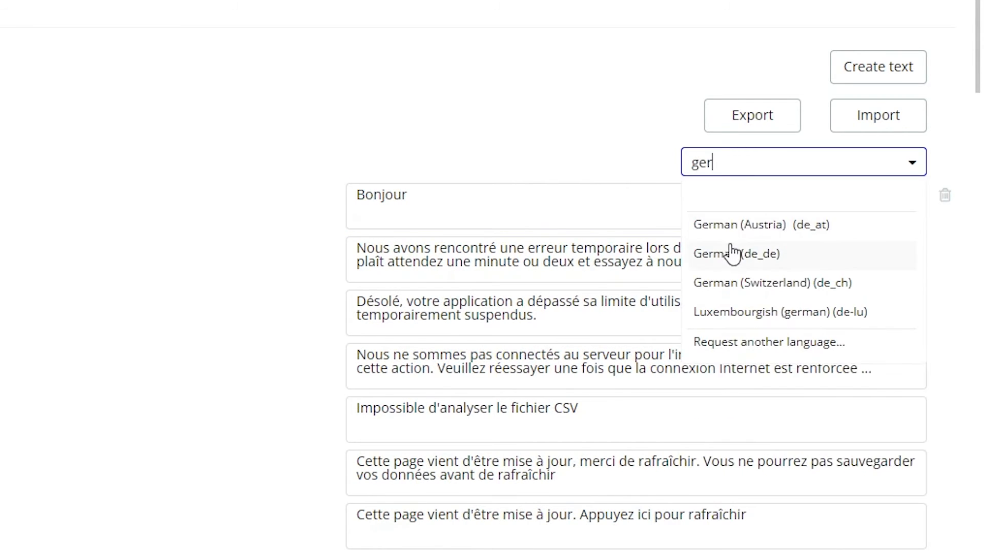
{"action": "left_click", "coordinate": [738, 252]}
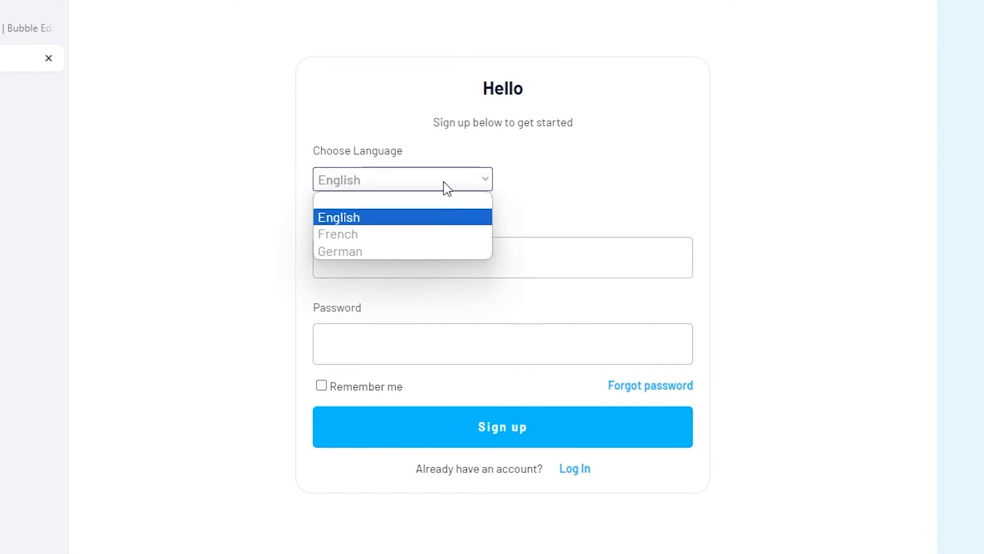
Step: Switch the sign-up preview to French, then German, to check the translated heading
{"action": "left_click", "coordinate": [338, 235]}
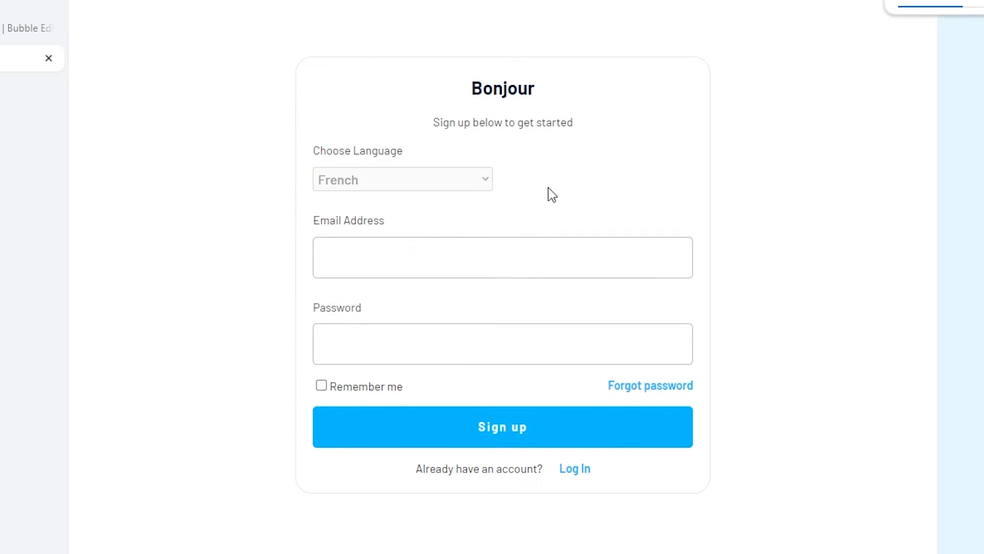
{"action": "left_click", "coordinate": [403, 178]}
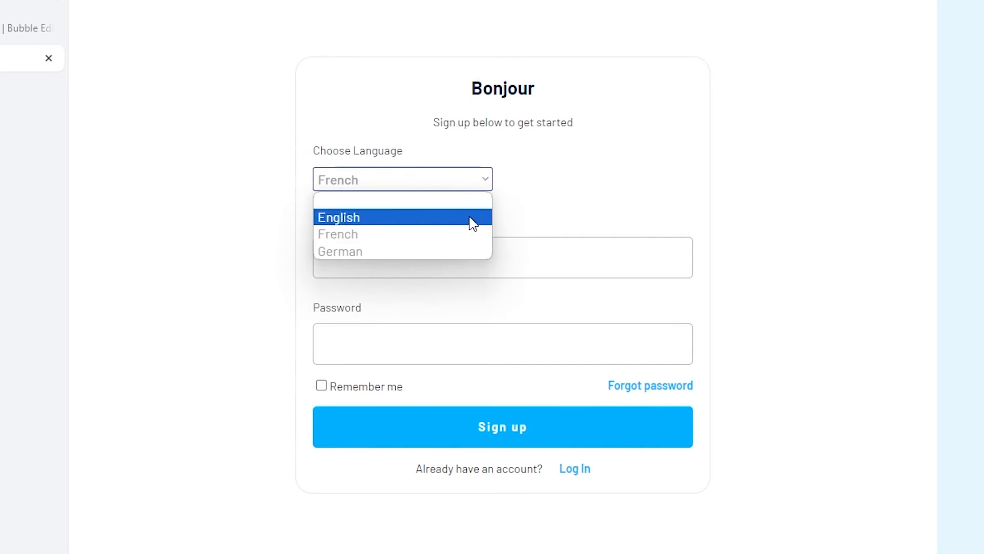
{"action": "left_click", "coordinate": [339, 252]}
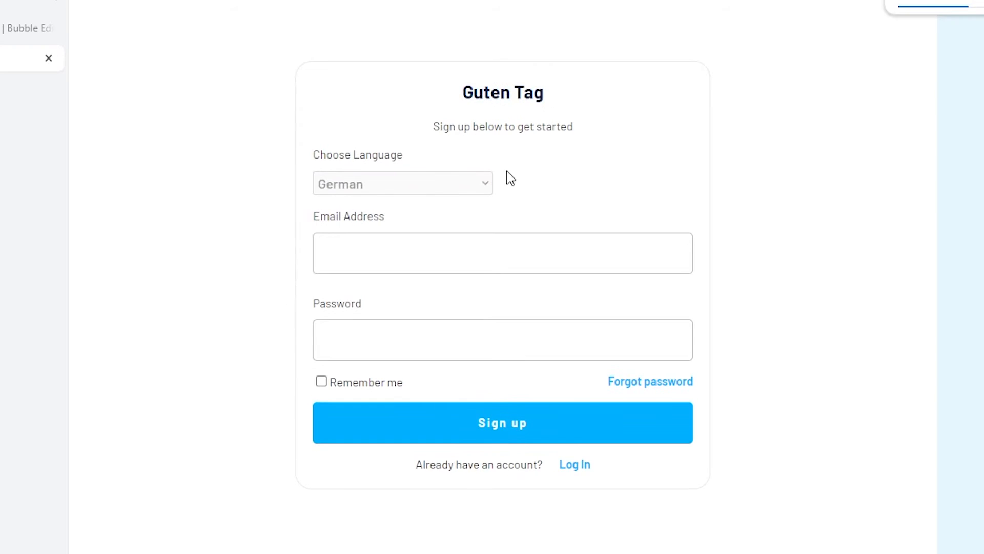
{"action": "mouse_move", "coordinate": [557, 197]}
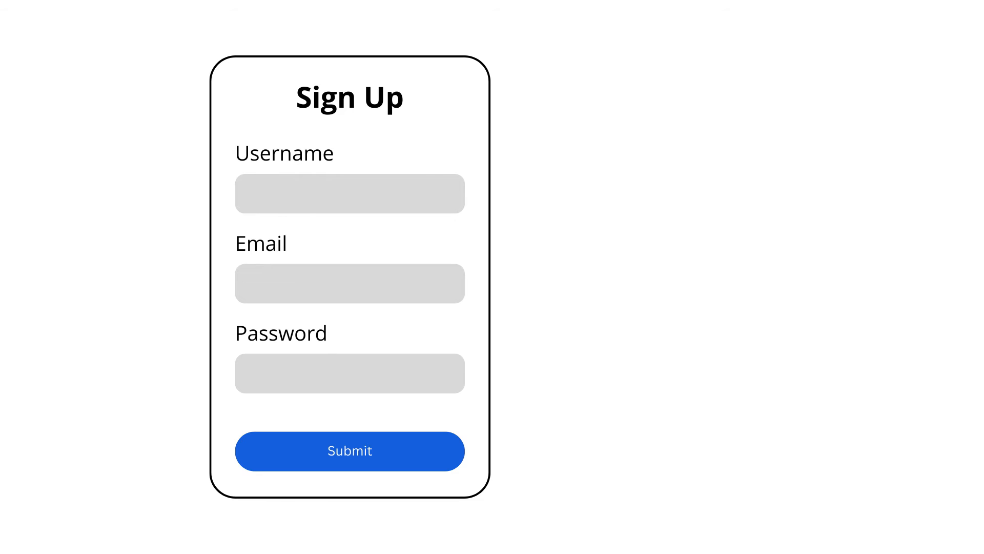
{"action": "left_click", "coordinate": [349, 193]}
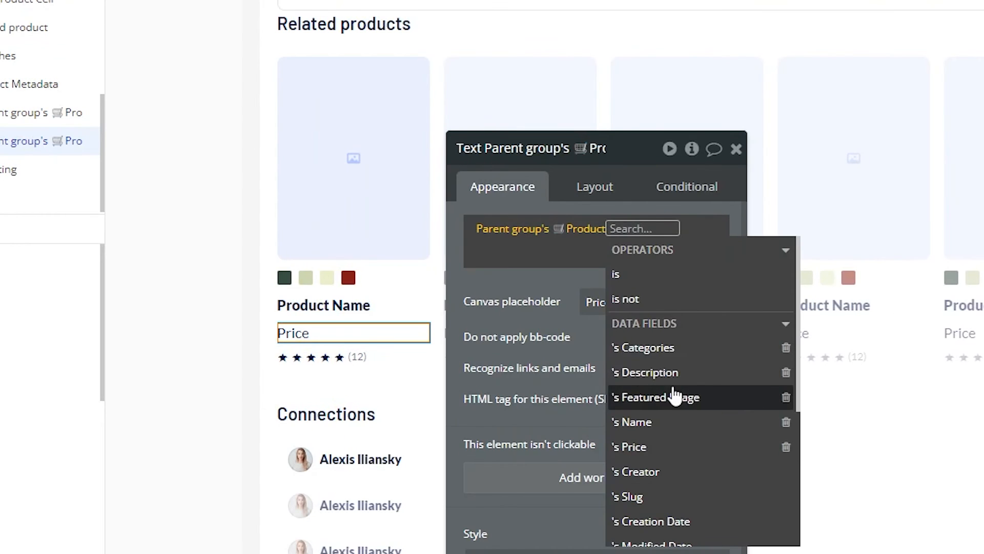
Step: Set the Price text to show the parent group's Product's Price field
{"action": "left_click", "coordinate": [634, 447]}
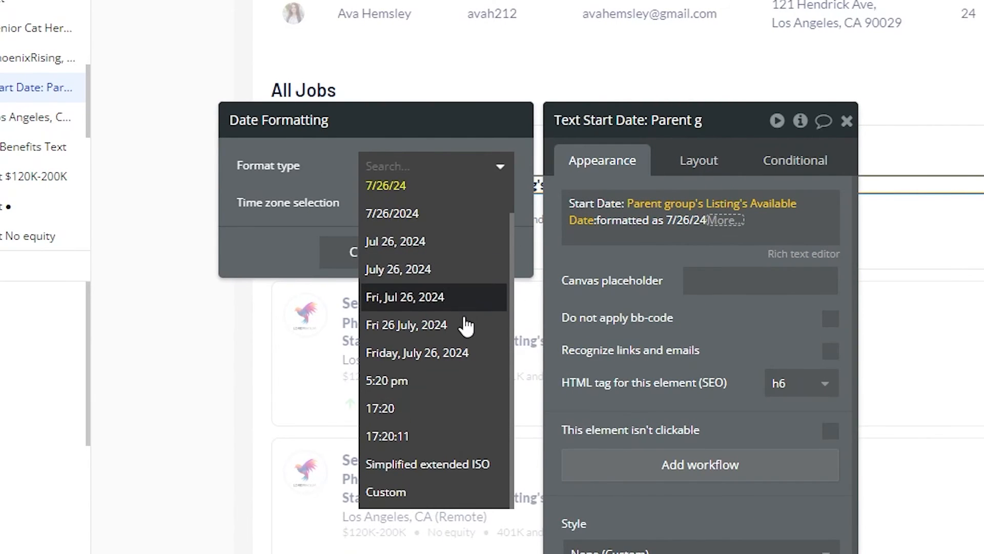
Step: Switch the Start Date format to Custom with the pattern yyyy-mm-dd "at" HH:MM
{"action": "left_click", "coordinate": [386, 491]}
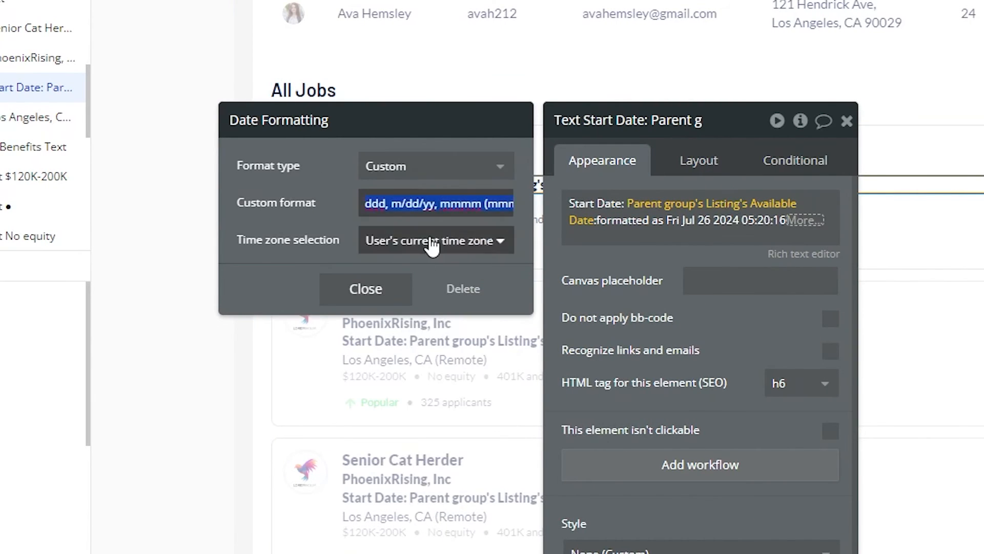
{"action": "type", "text": "yyyy-mm-dd \"at\" HH:MM"}
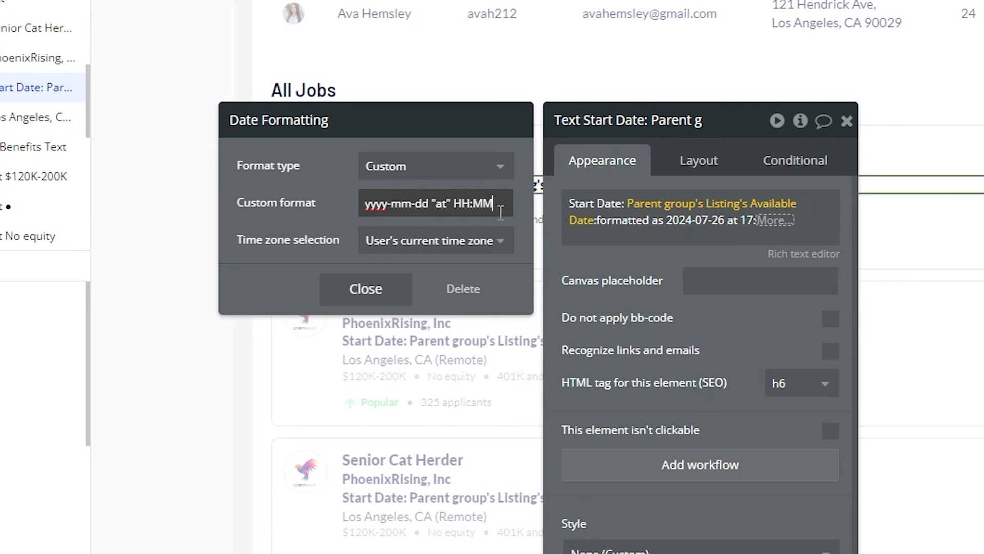
{"action": "left_click", "coordinate": [365, 288]}
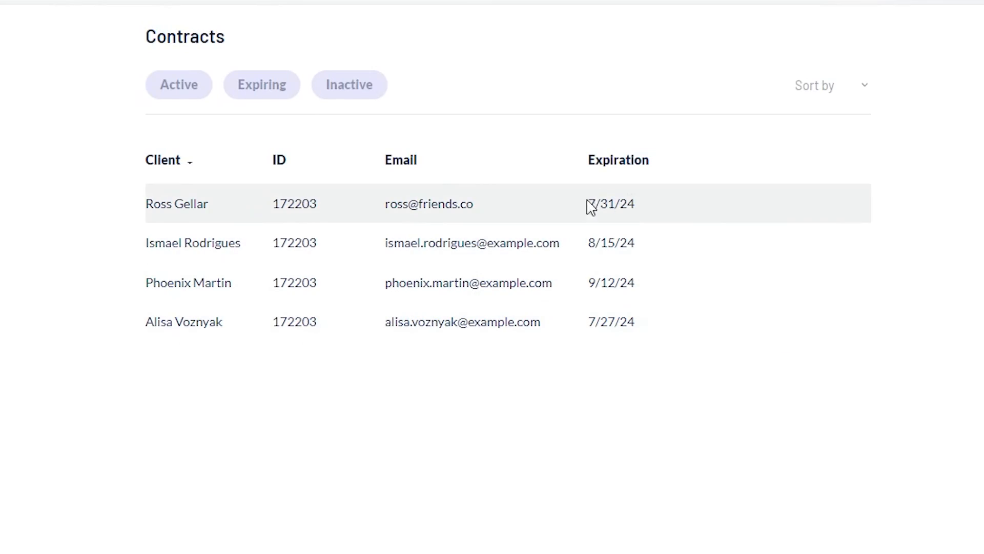
Step: Add an Expiration text condition: When Expiry +days: -7 < Current date/time
{"action": "double_click", "coordinate": [610, 203]}
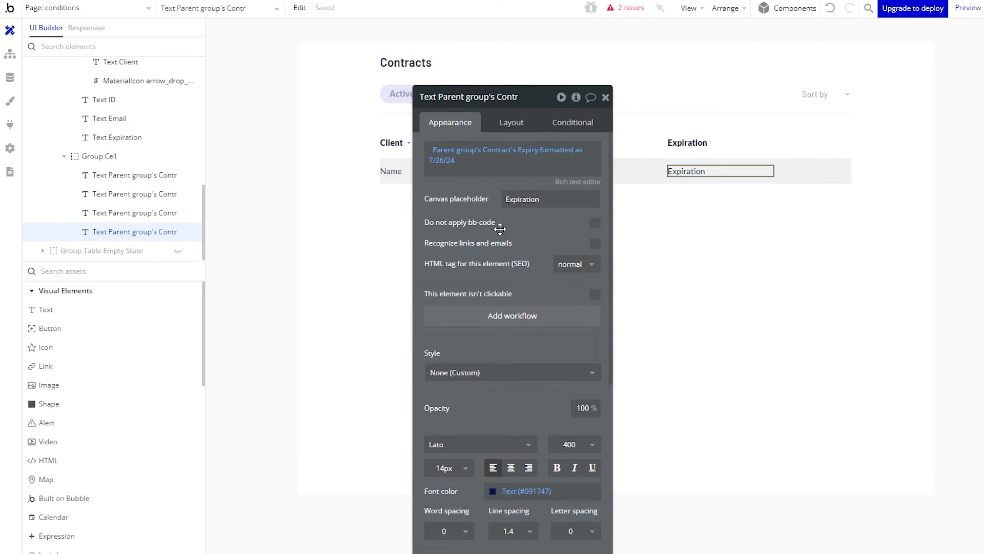
{"action": "left_click", "coordinate": [572, 122]}
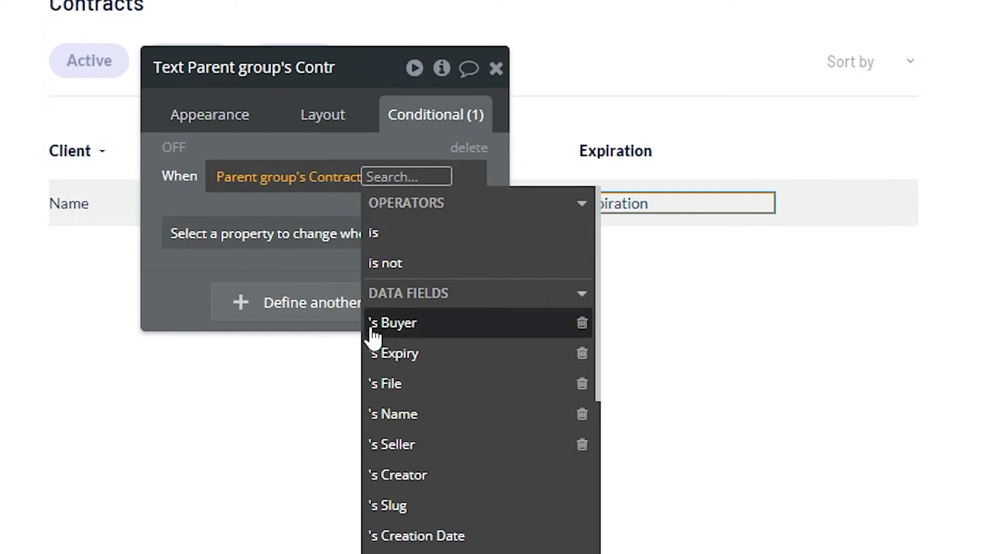
{"action": "left_click", "coordinate": [397, 352]}
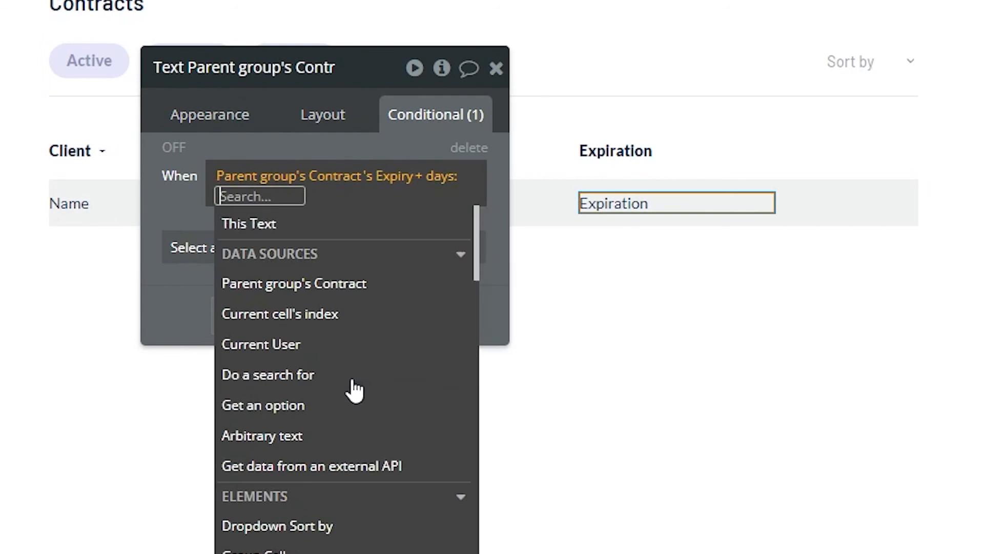
{"action": "type", "text": "-7"}
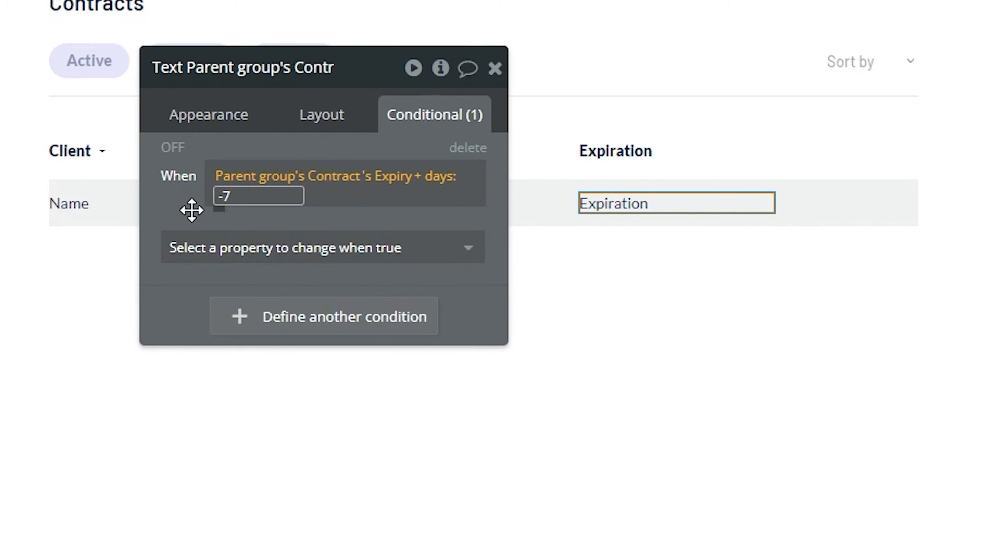
{"action": "type", "text": "da"}
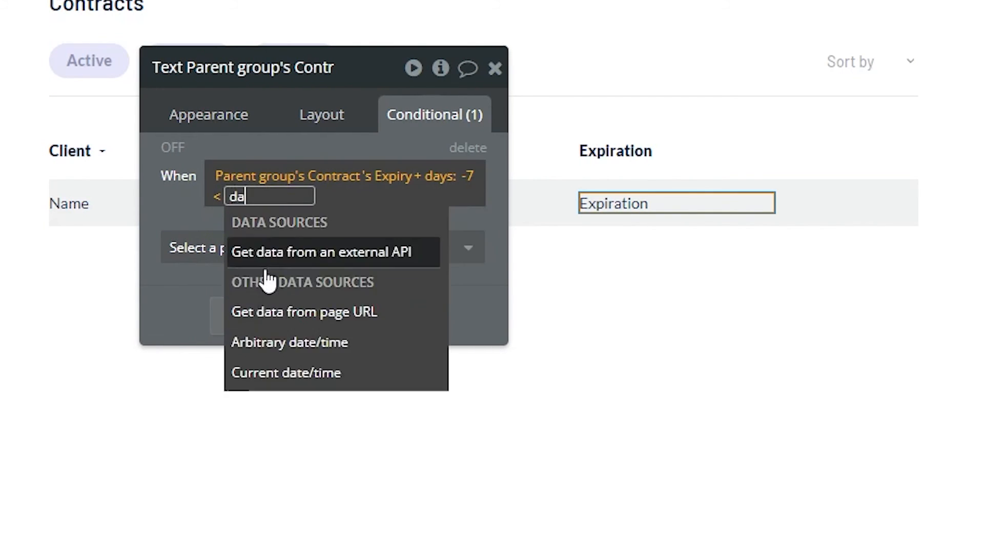
{"action": "left_click", "coordinate": [285, 372]}
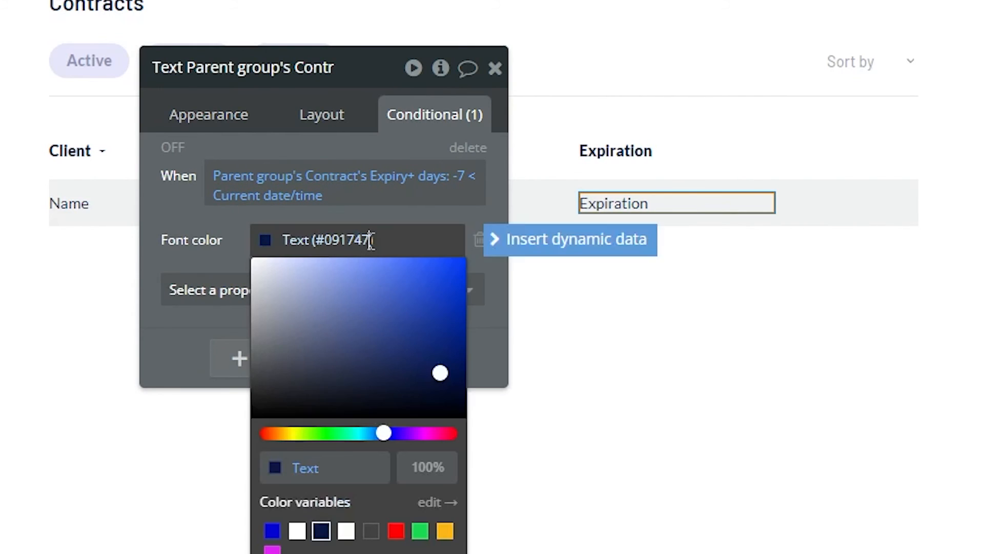
Step: Make the condition set Font color to Destructive red and add another property
{"action": "left_click", "coordinate": [396, 530]}
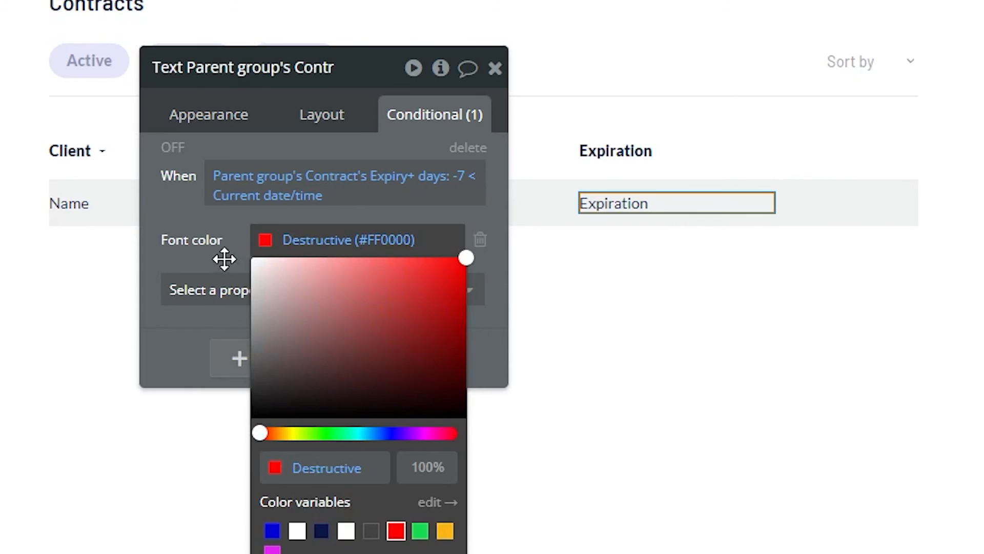
{"action": "type", "text": "bo"}
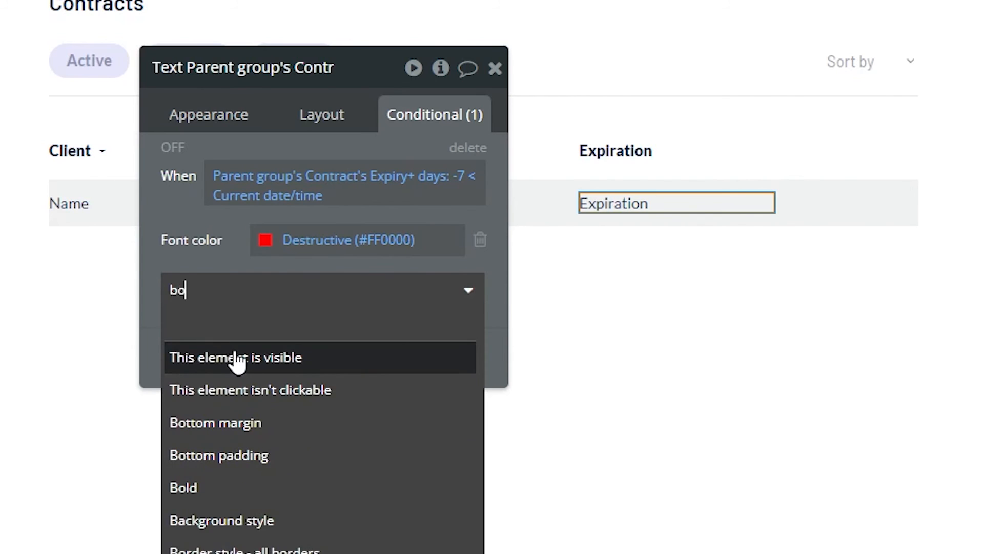
{"action": "left_click", "coordinate": [182, 486]}
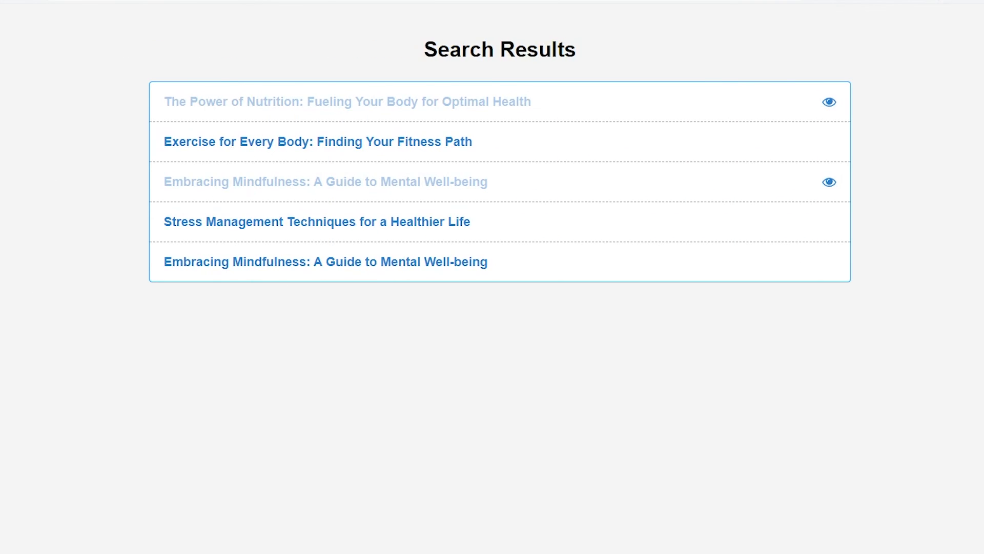
{"action": "mouse_move", "coordinate": [402, 218]}
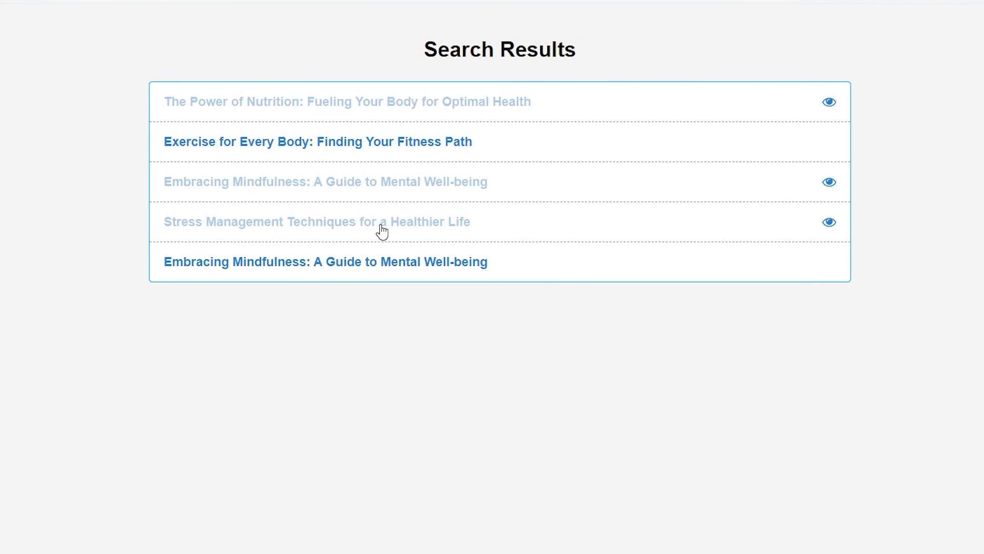
{"action": "mouse_move", "coordinate": [824, 234]}
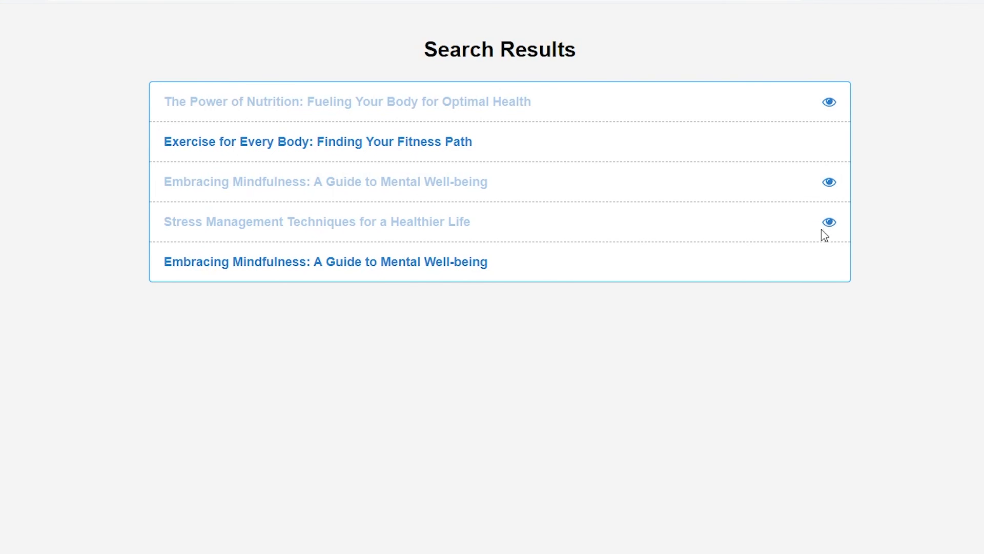